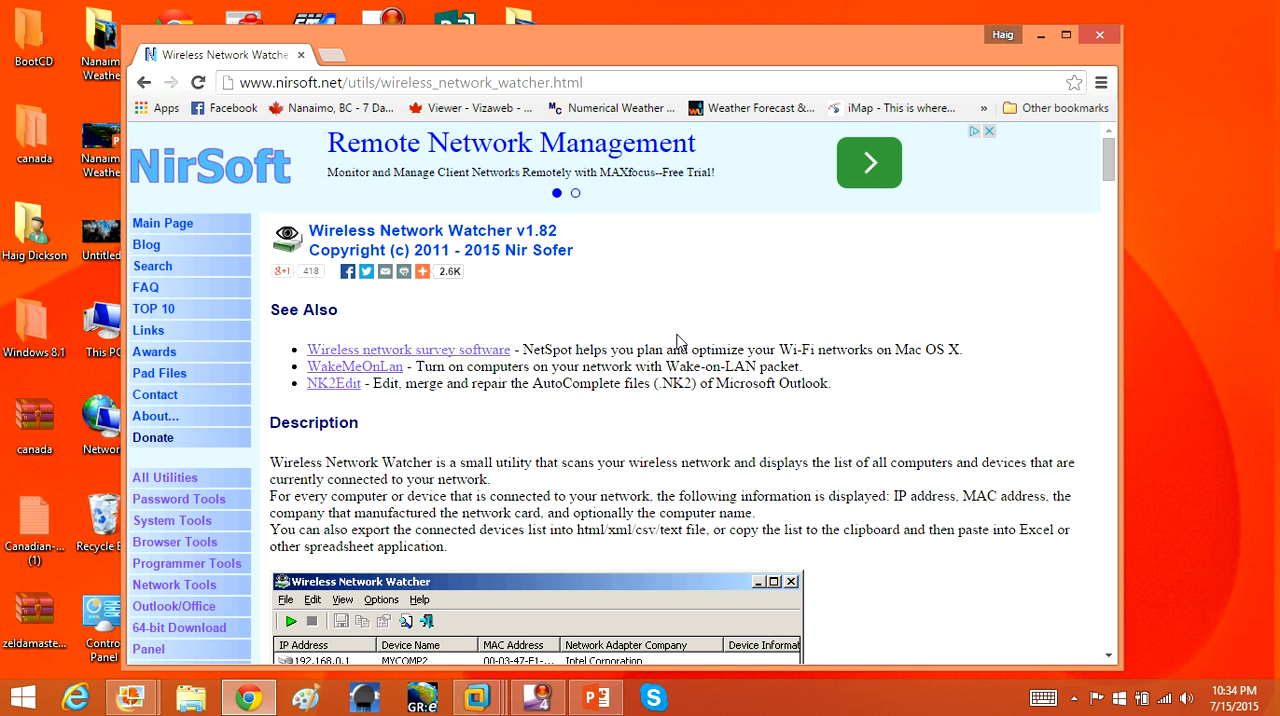
{"action": "mouse_move", "coordinate": [690, 338]}
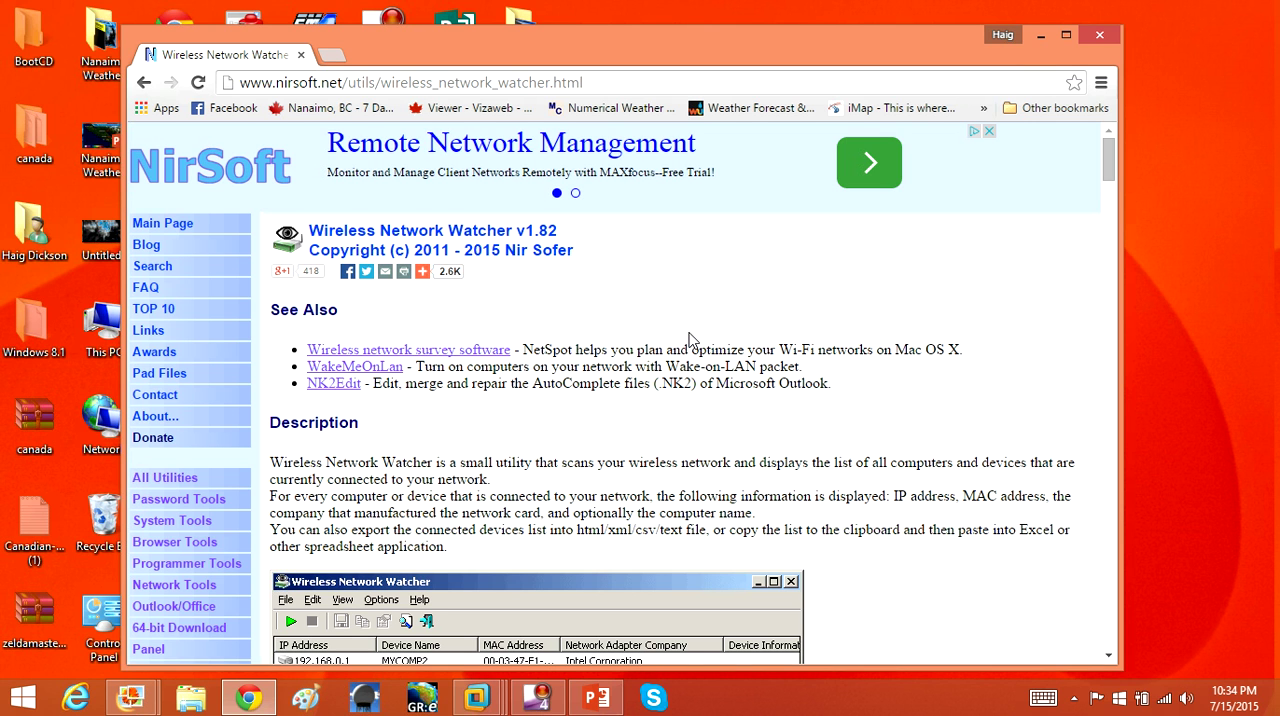
{"action": "mouse_move", "coordinate": [808, 376]}
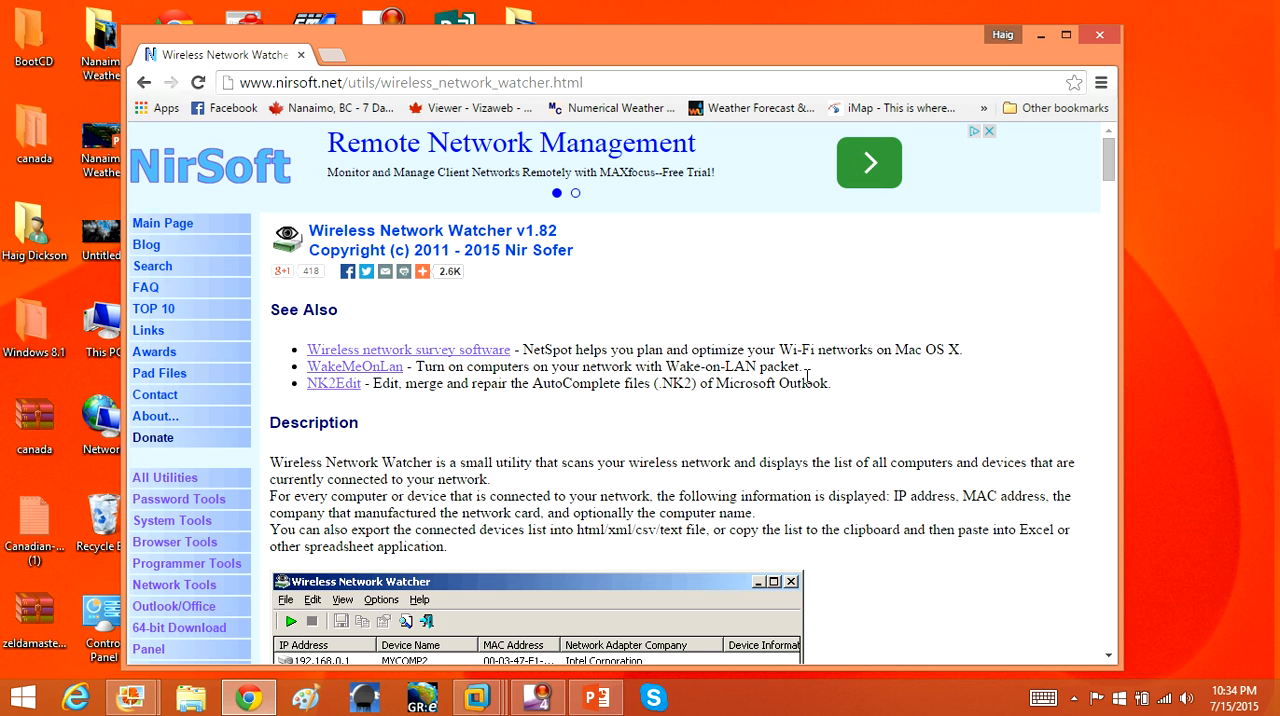
{"action": "mouse_move", "coordinate": [758, 352]}
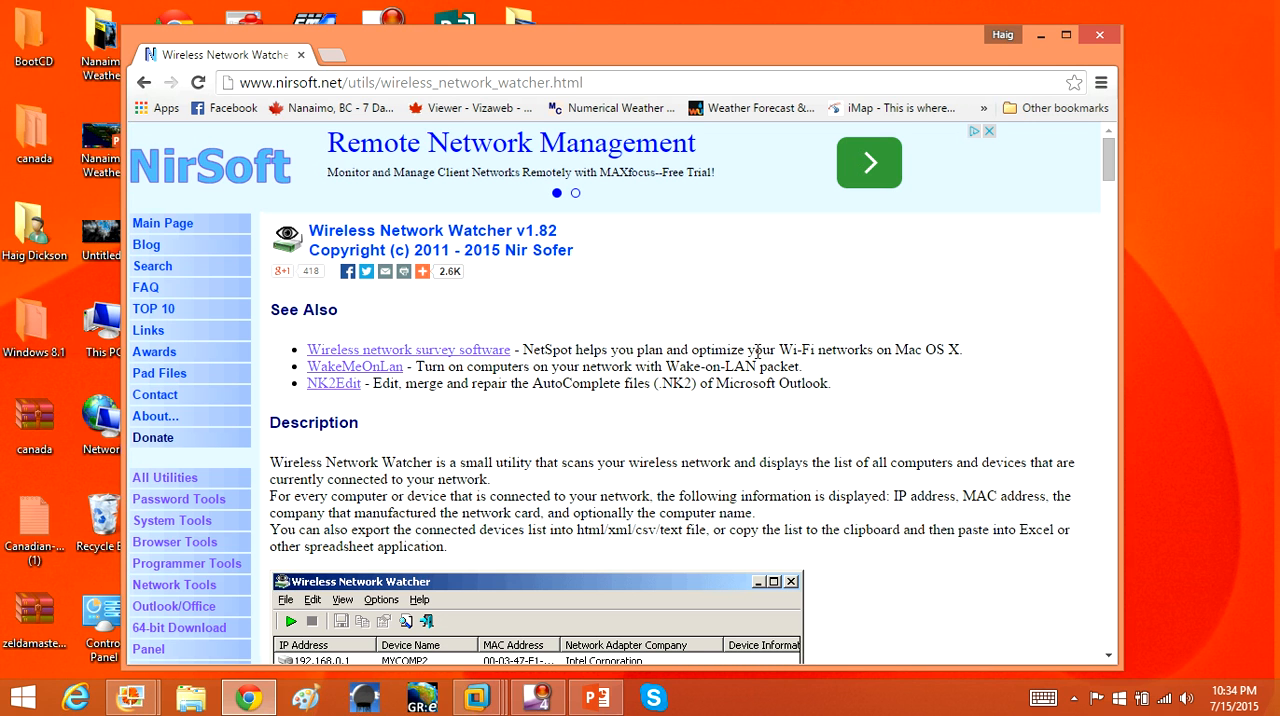
{"action": "mouse_move", "coordinate": [752, 352]}
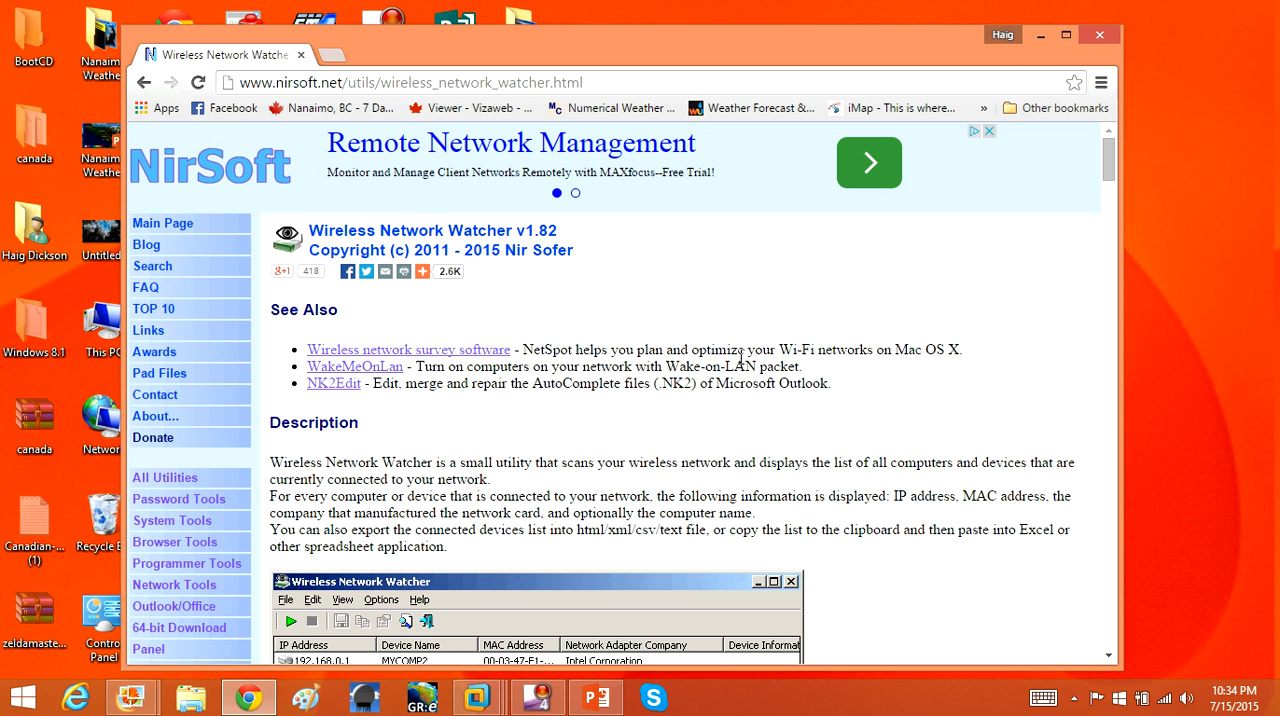
- Download wnetwatcher.zip from the NirSoft page and save it to the desktop
{"action": "scroll", "scroll_direction": "down", "scroll_amount": 3}
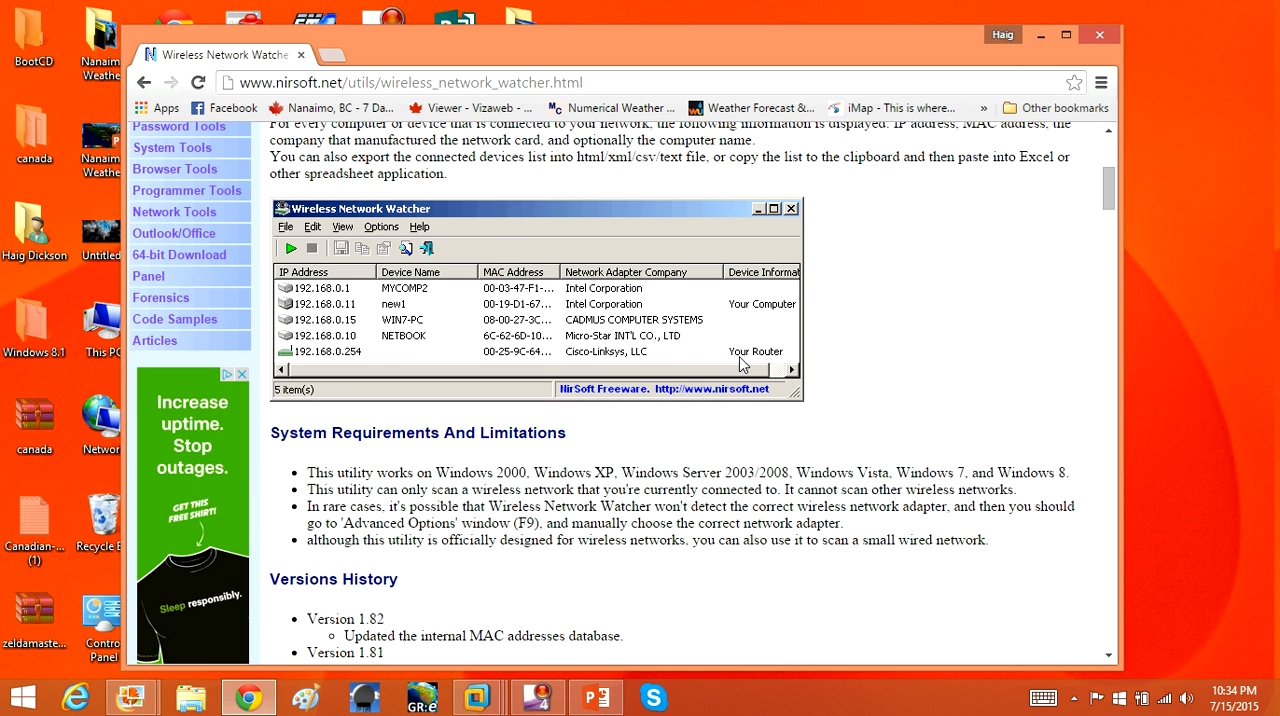
{"action": "scroll", "scroll_direction": "up", "scroll_amount": 3}
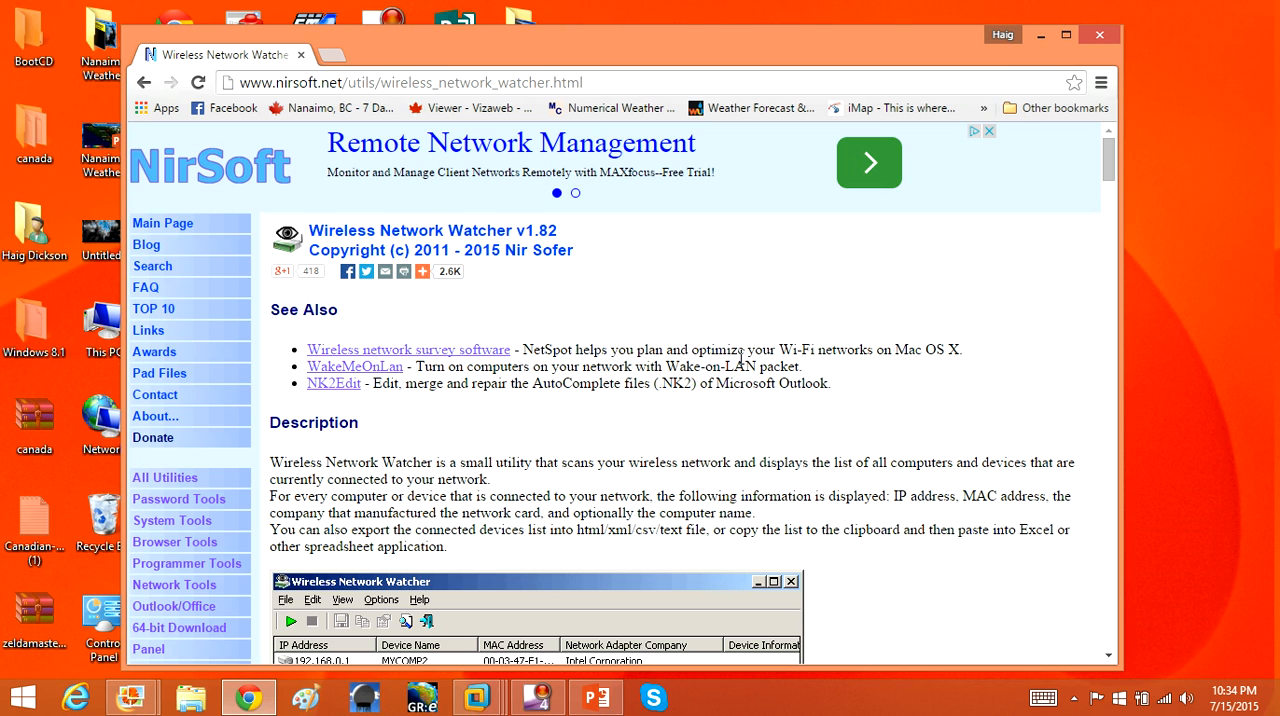
{"action": "scroll", "scroll_direction": "down", "scroll_amount": 3}
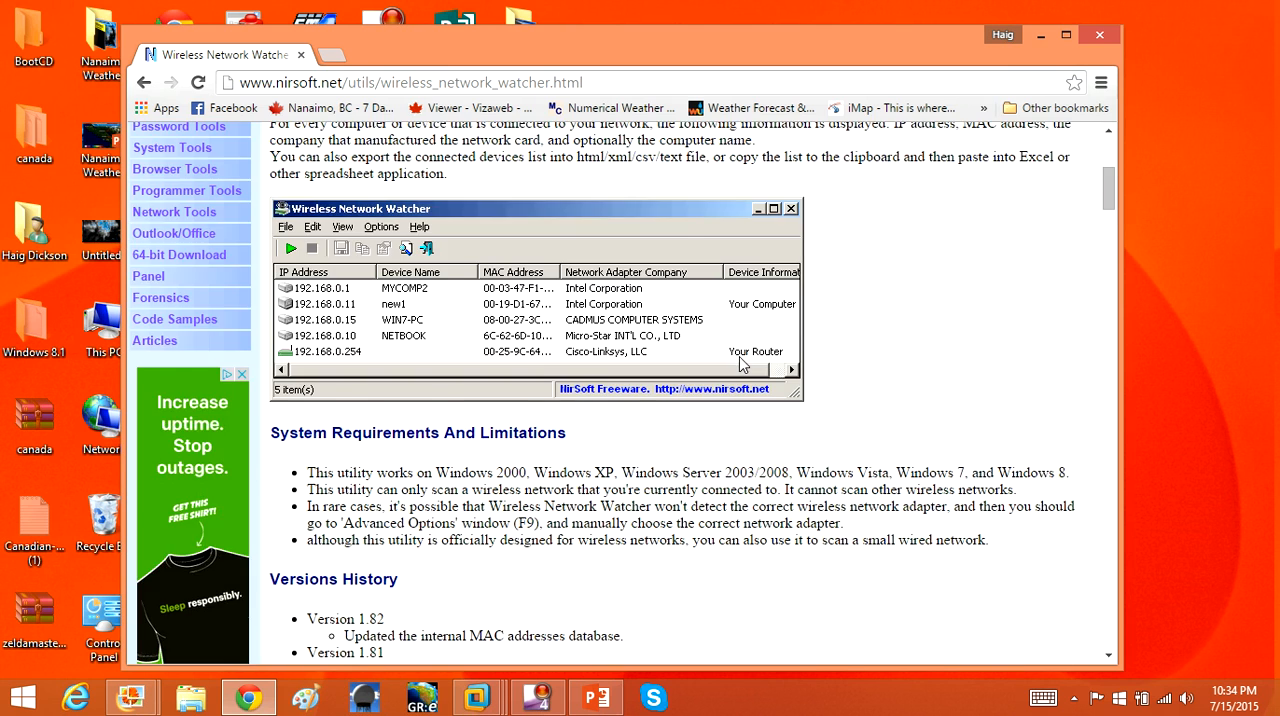
{"action": "scroll", "scroll_direction": "up", "scroll_amount": 3}
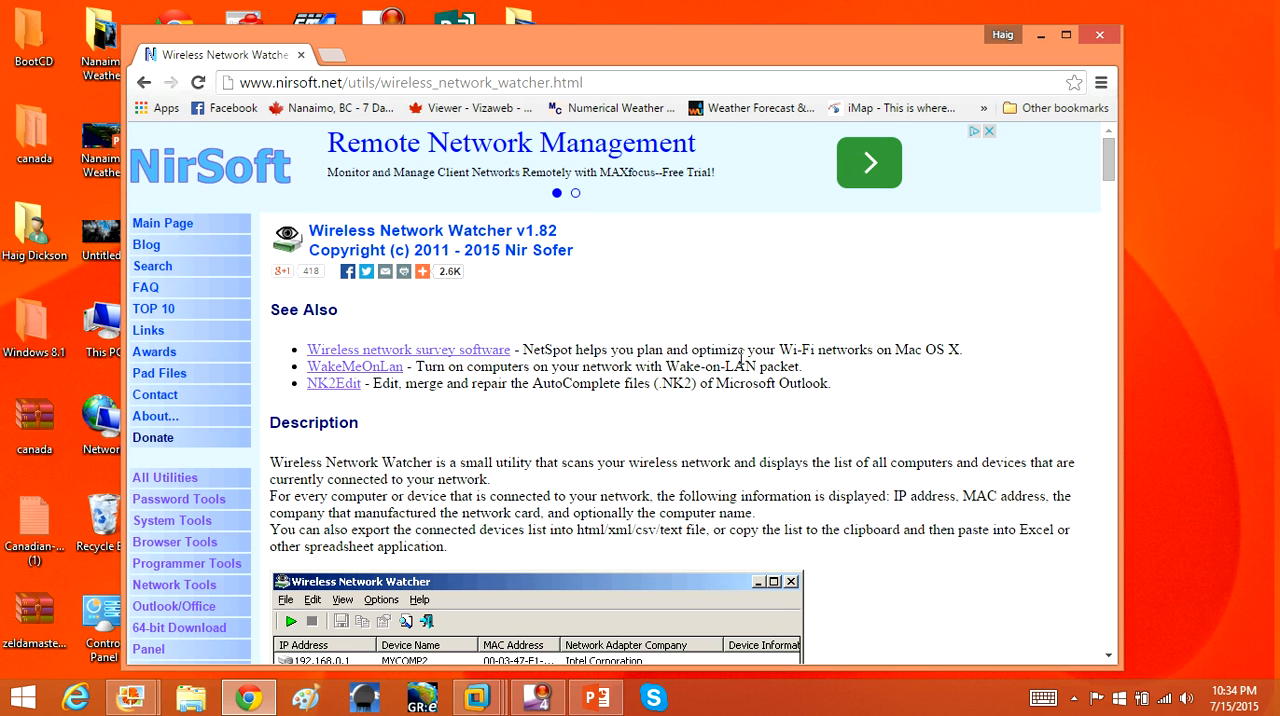
{"action": "mouse_move", "coordinate": [386, 240]}
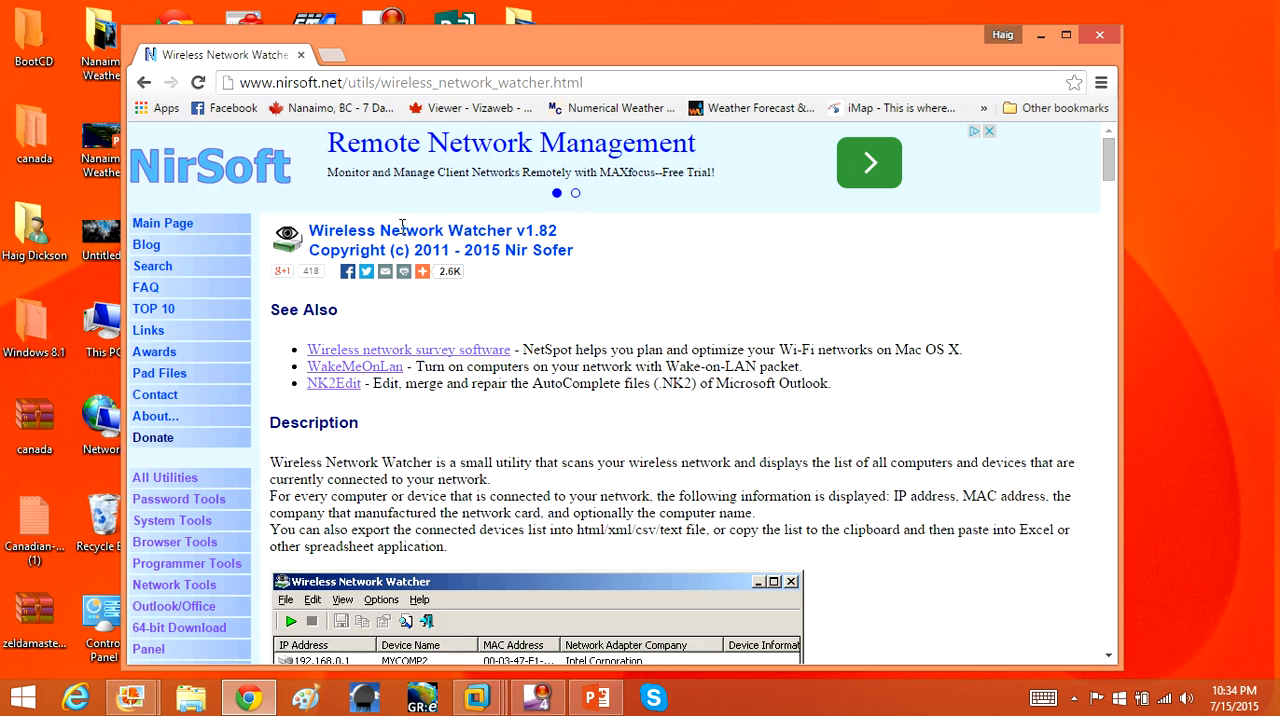
{"action": "scroll", "scroll_direction": "down", "scroll_amount": 3}
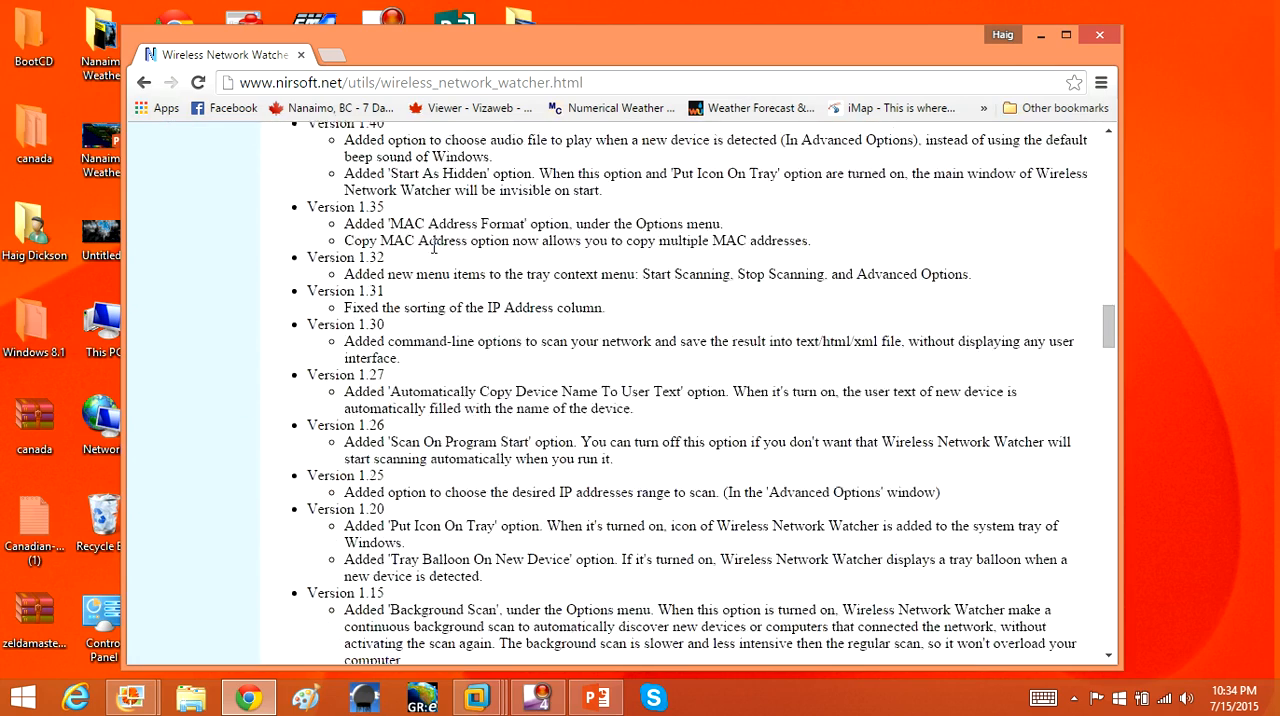
{"action": "scroll", "scroll_direction": "down", "scroll_amount": 3}
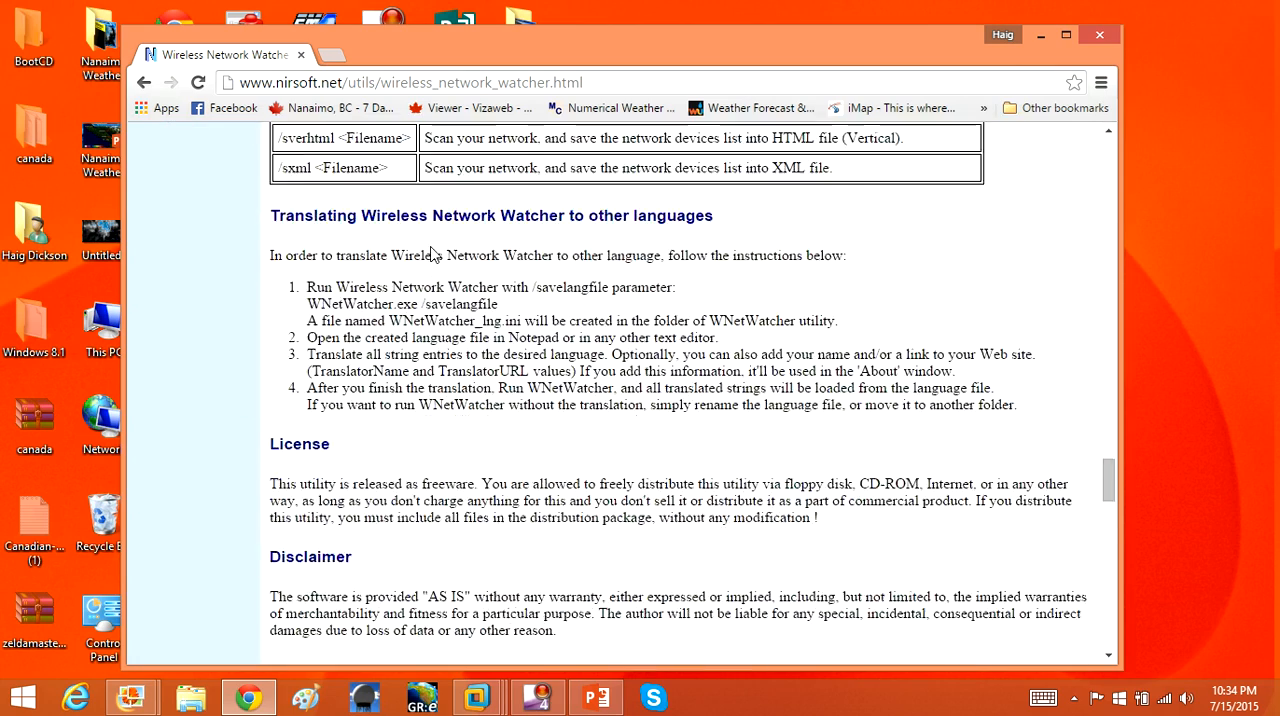
{"action": "scroll", "scroll_direction": "down", "scroll_amount": 3}
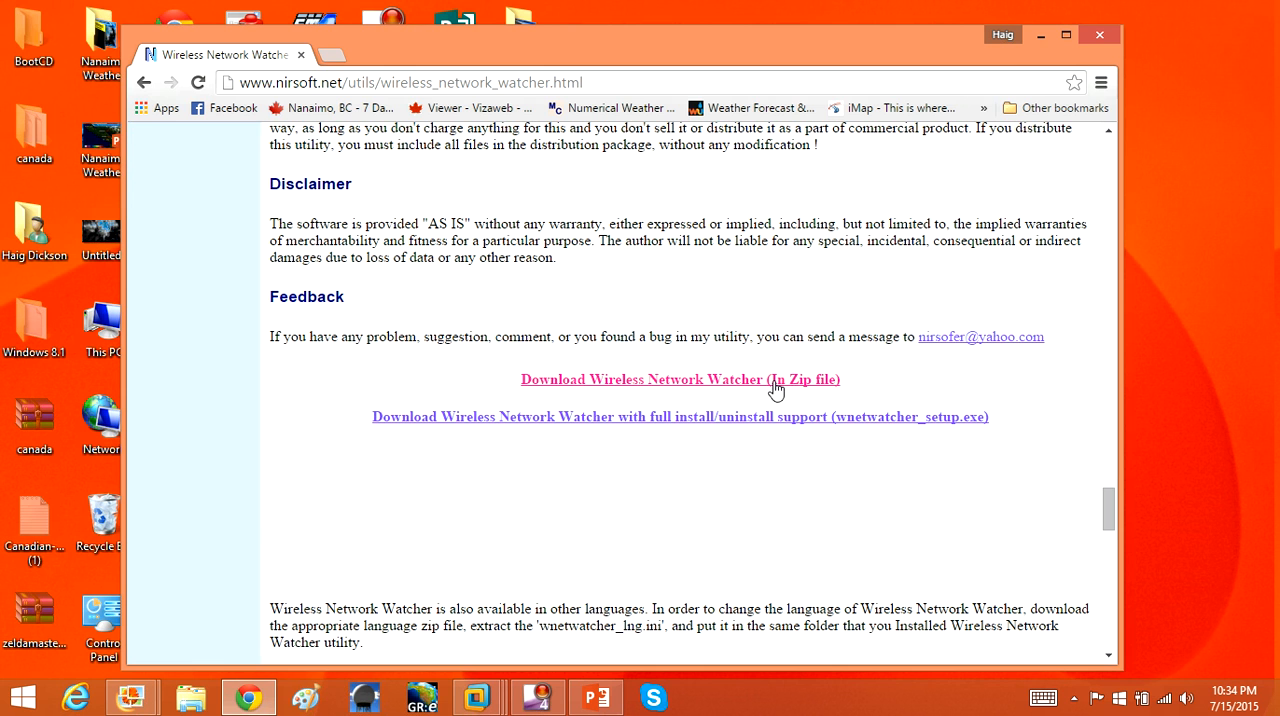
{"action": "left_click", "coordinate": [680, 380]}
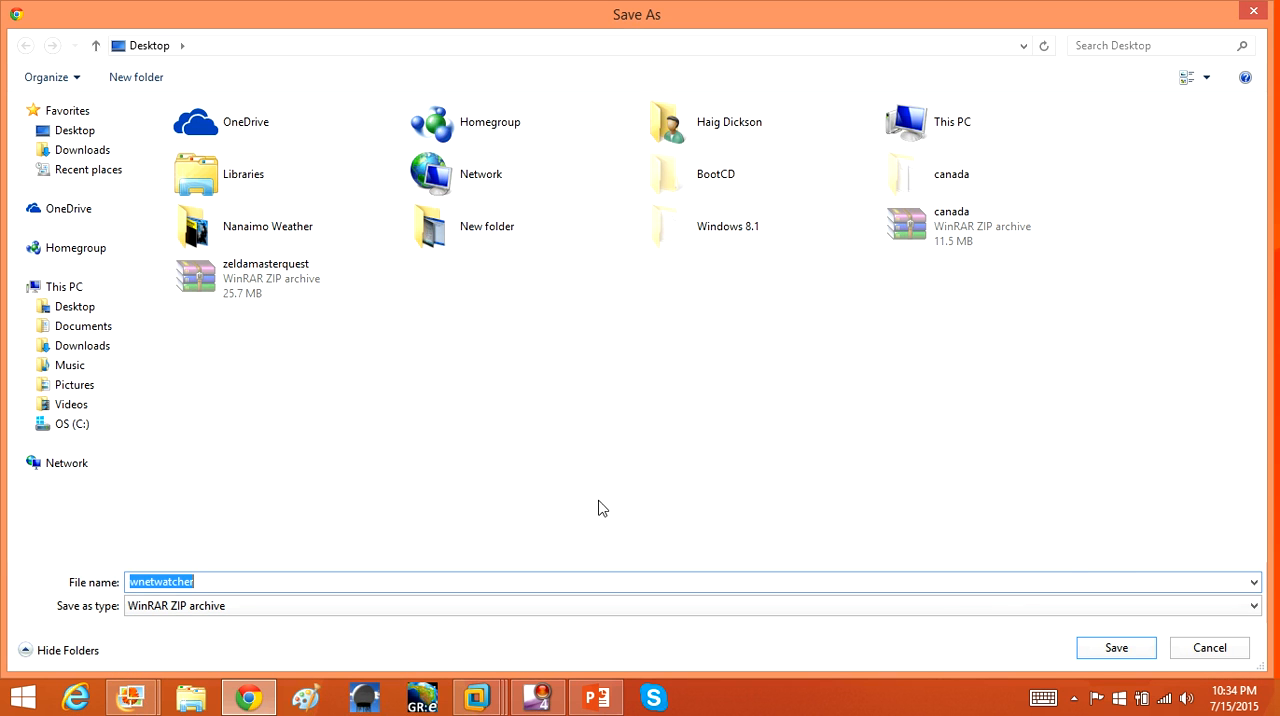
{"action": "left_click", "coordinate": [1116, 648]}
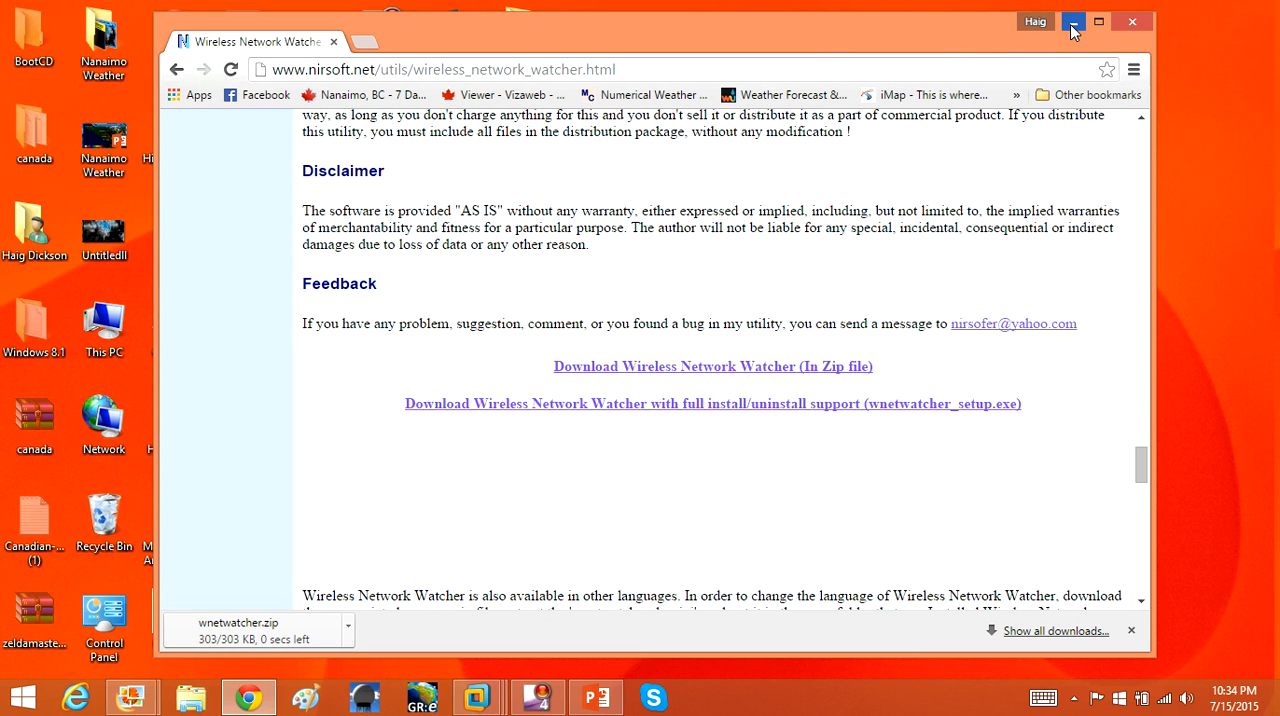
{"action": "mouse_move", "coordinate": [1074, 20]}
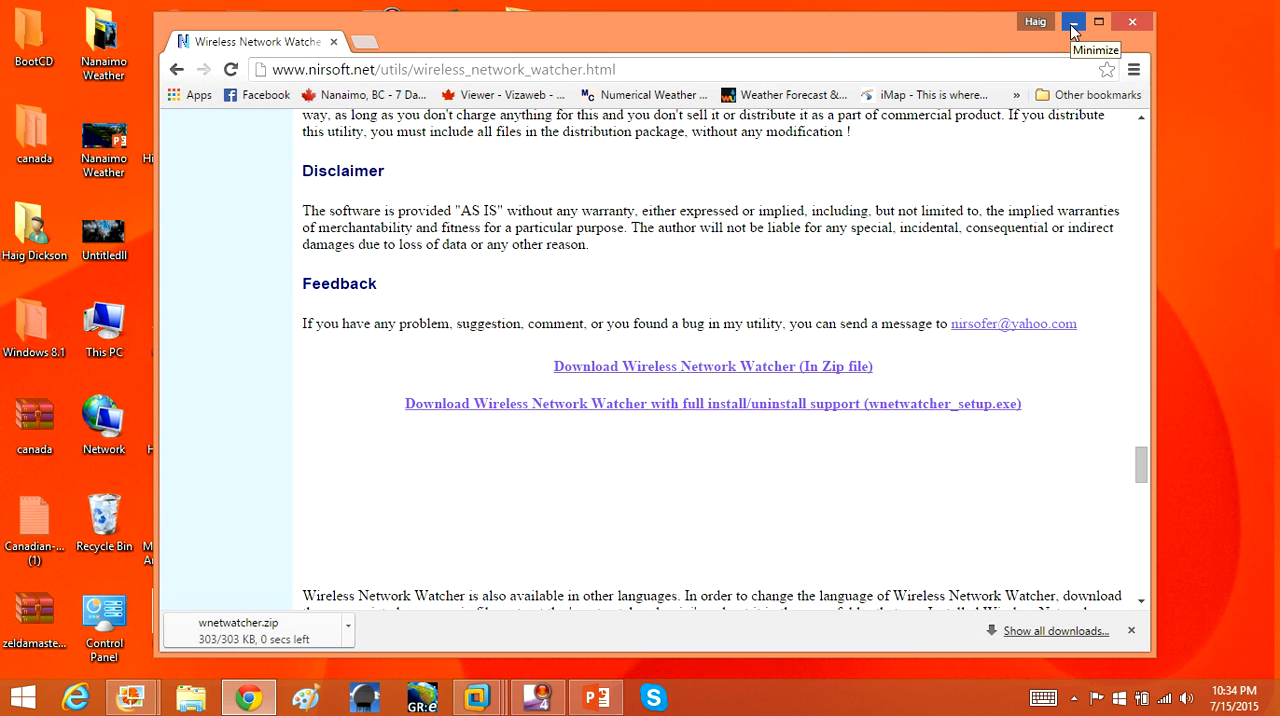
- Open wnetwatcher.zip from the desktop in WinRAR and run WNetWatcher.exe from the archive
{"action": "left_click", "coordinate": [1072, 20]}
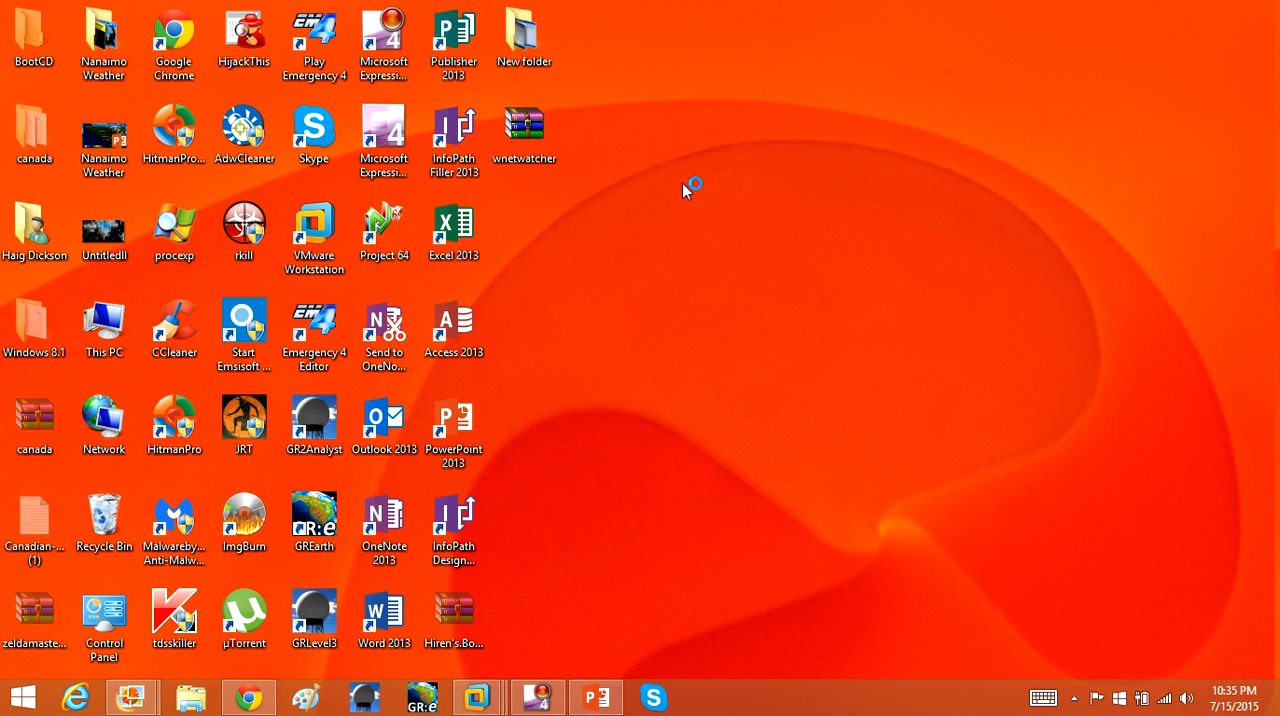
{"action": "double_click", "coordinate": [524, 136]}
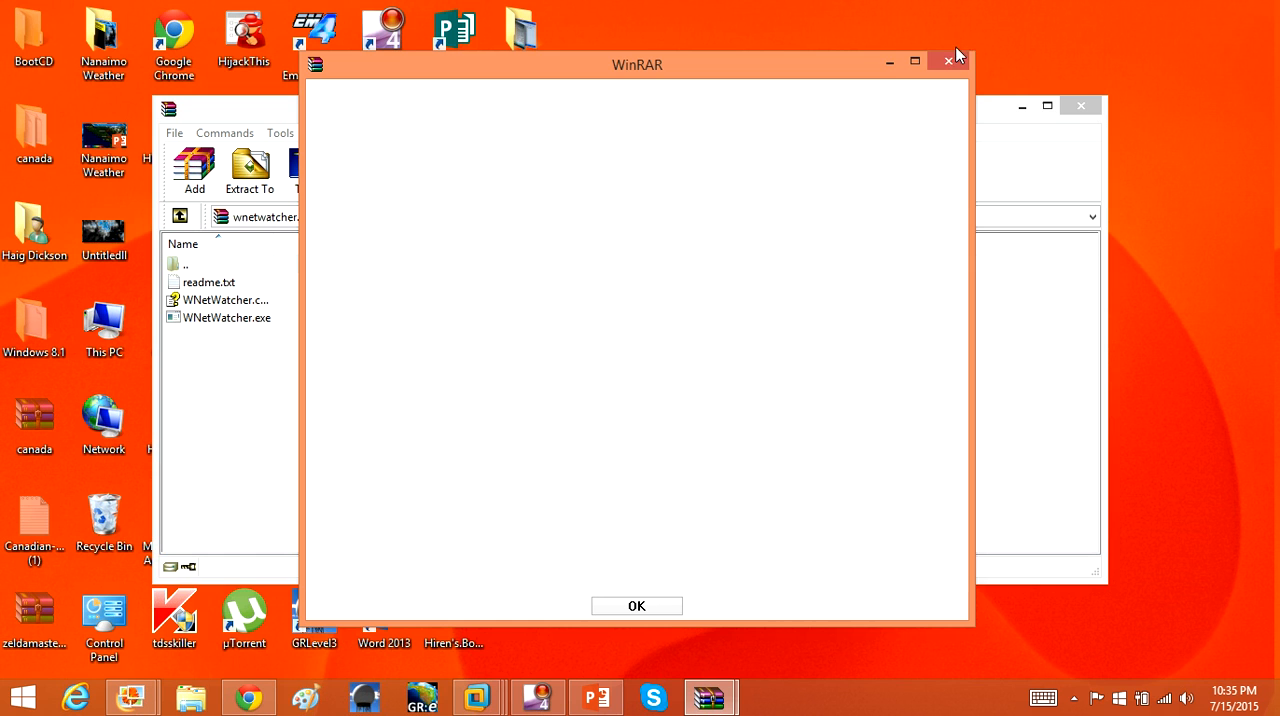
{"action": "left_click", "coordinate": [636, 604]}
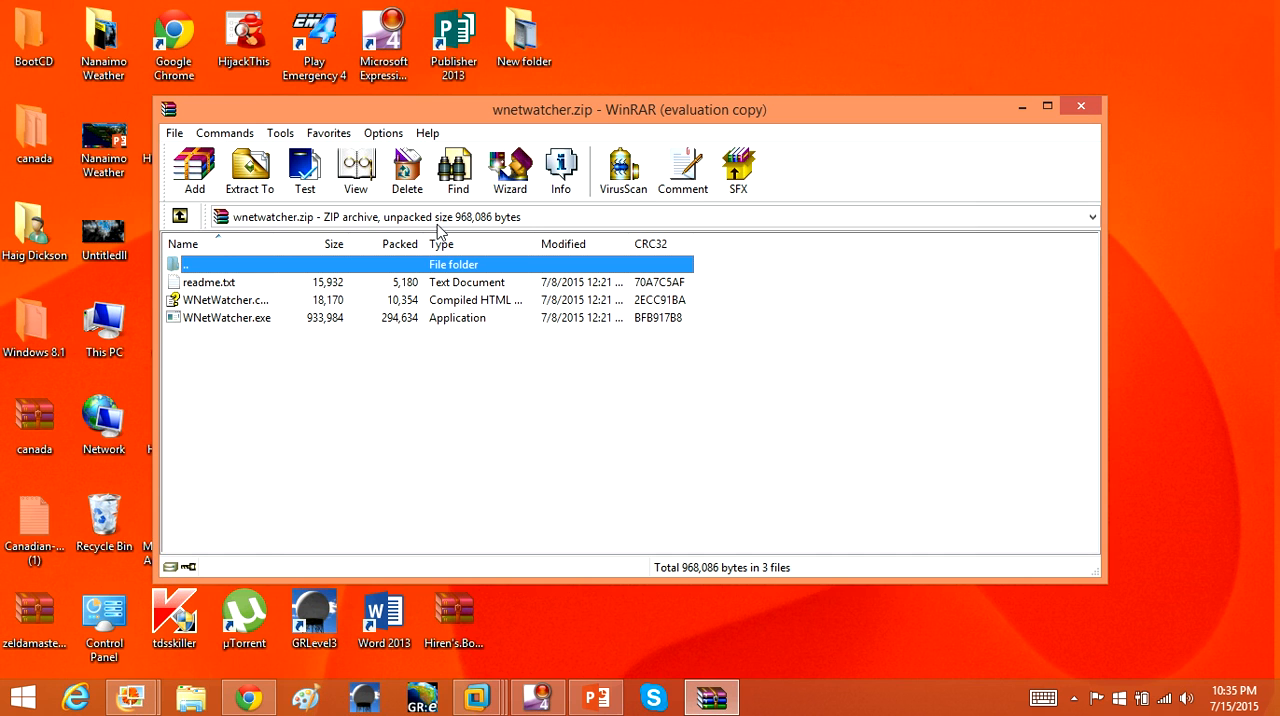
{"action": "left_click", "coordinate": [248, 170]}
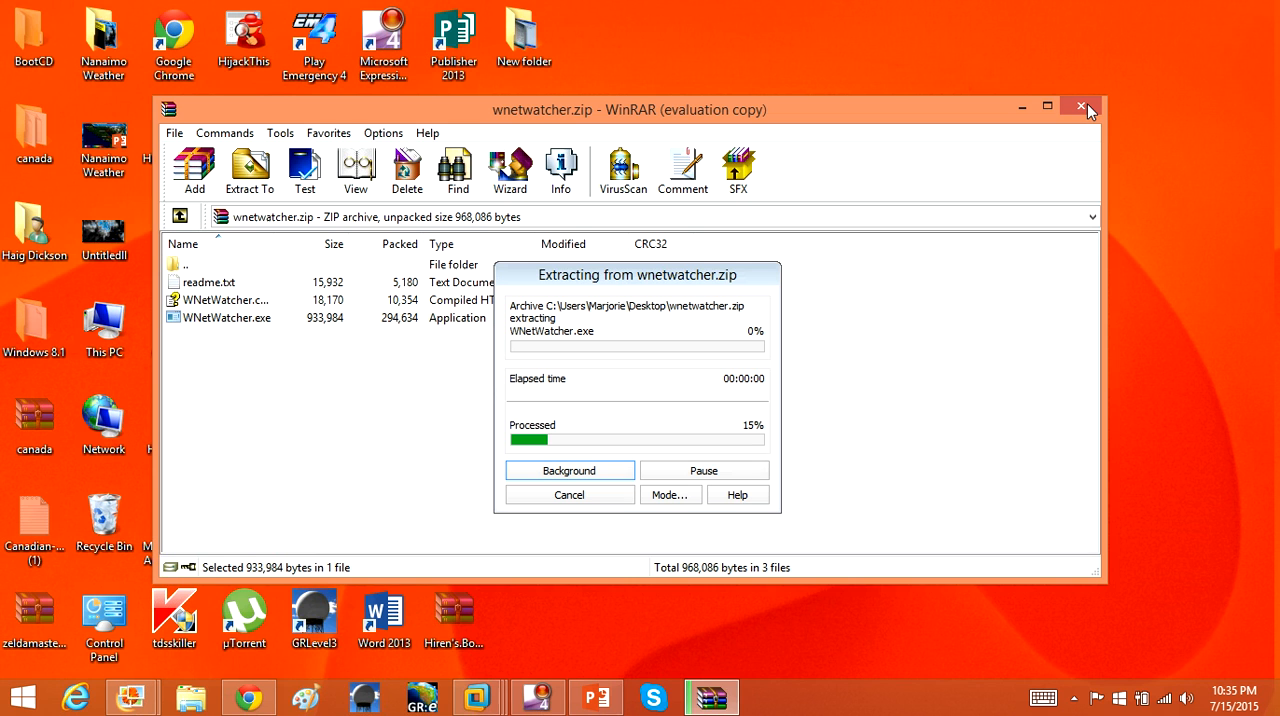
{"action": "mouse_move", "coordinate": [998, 8]}
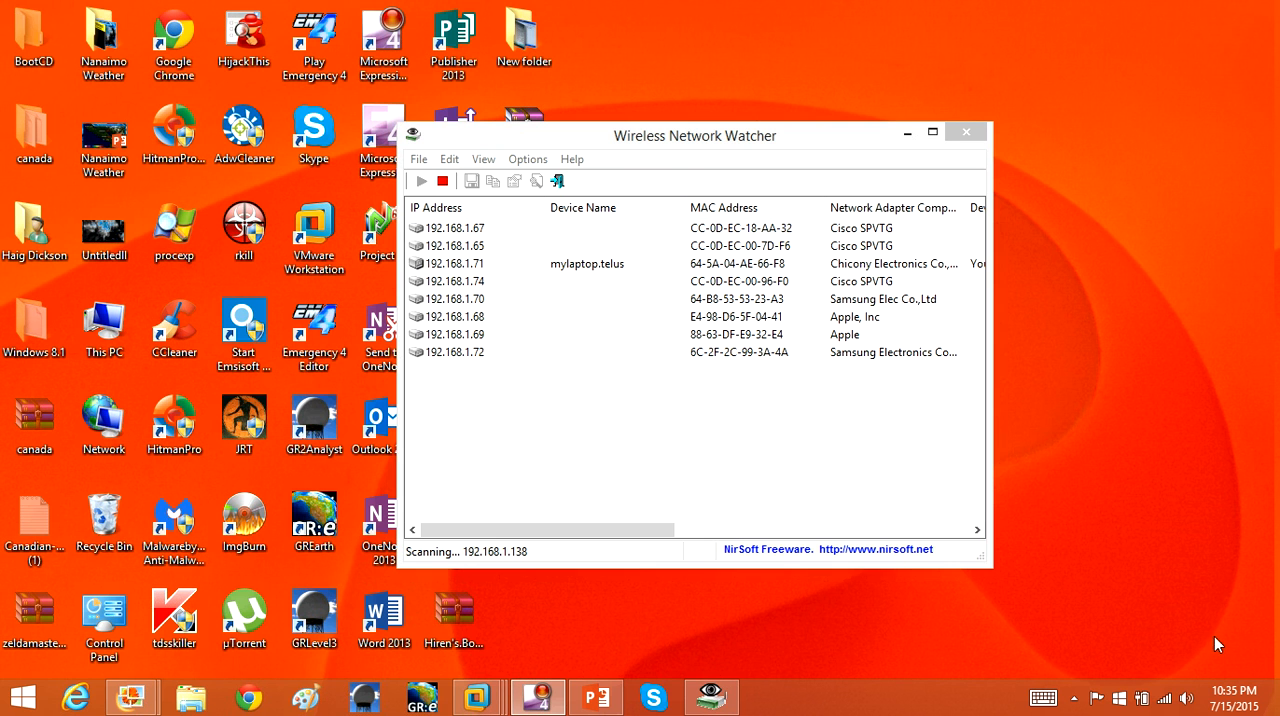
- Reposition and maximize the Wireless Network Watcher window showing nine scanned devices
{"action": "left_click_drag", "start_coordinate": [694, 136], "coordinate": [926, 156]}
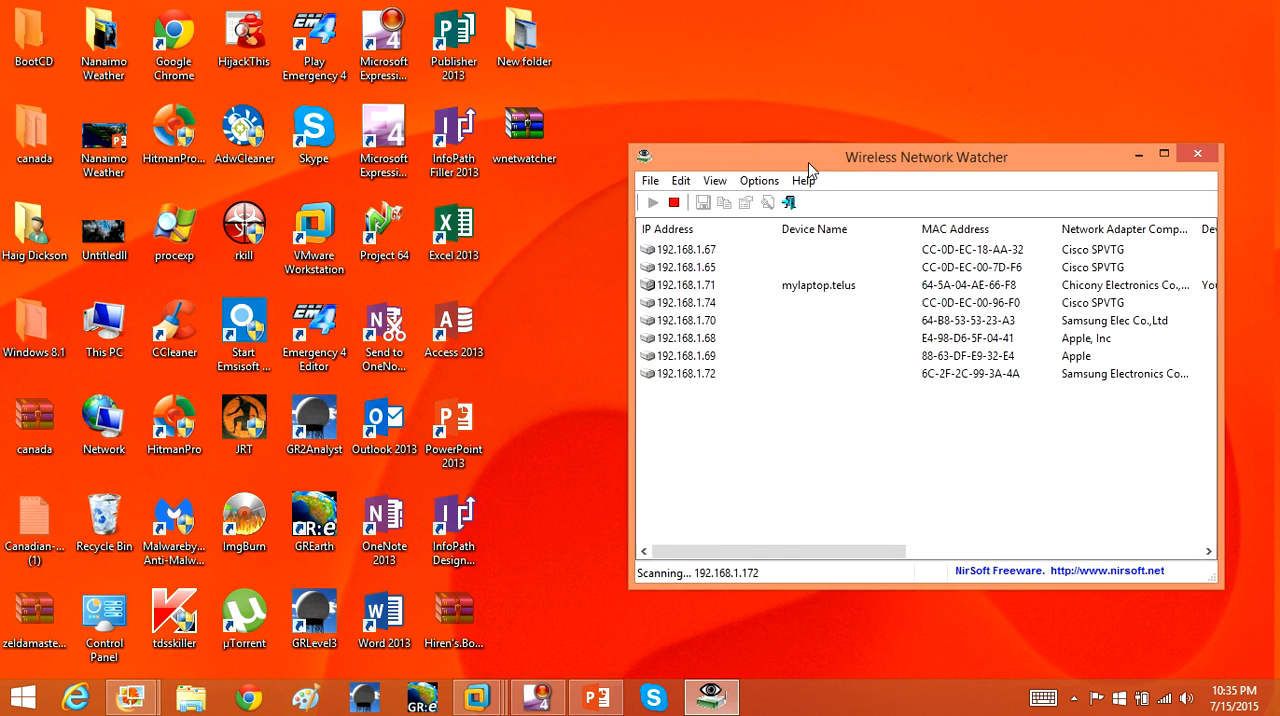
{"action": "left_click_drag", "start_coordinate": [924, 156], "coordinate": [620, 96]}
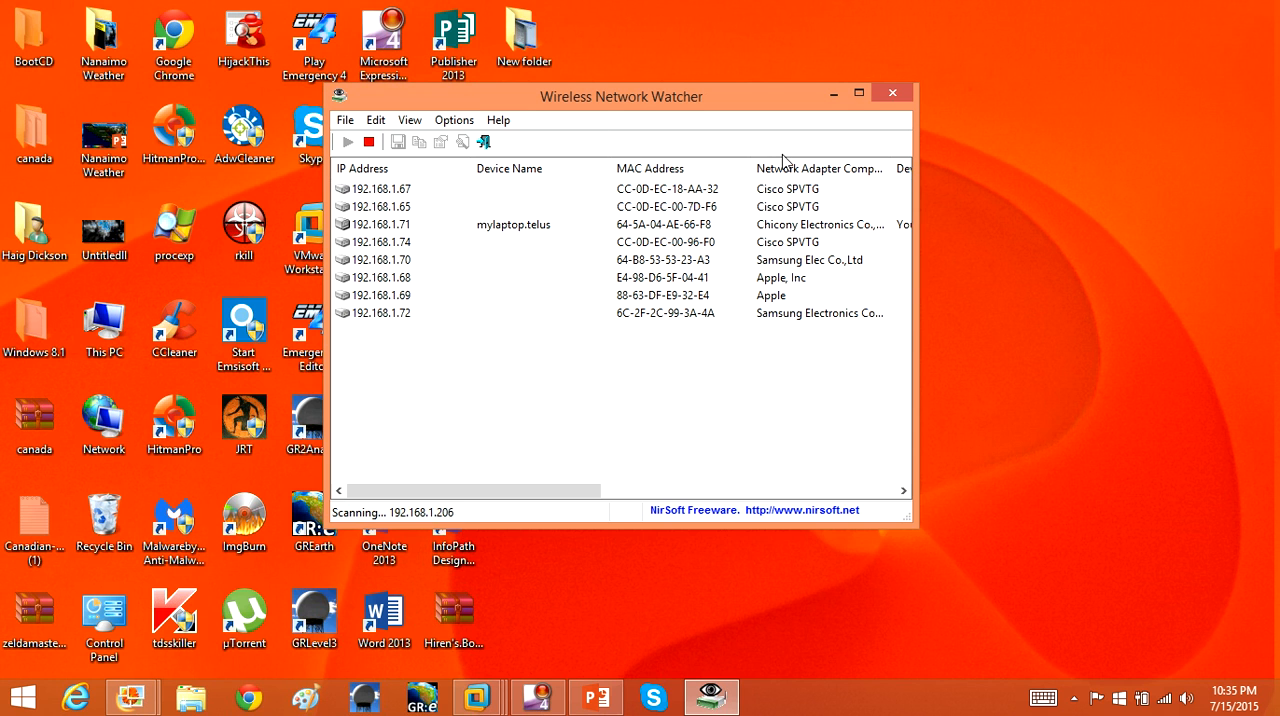
{"action": "mouse_move", "coordinate": [772, 124]}
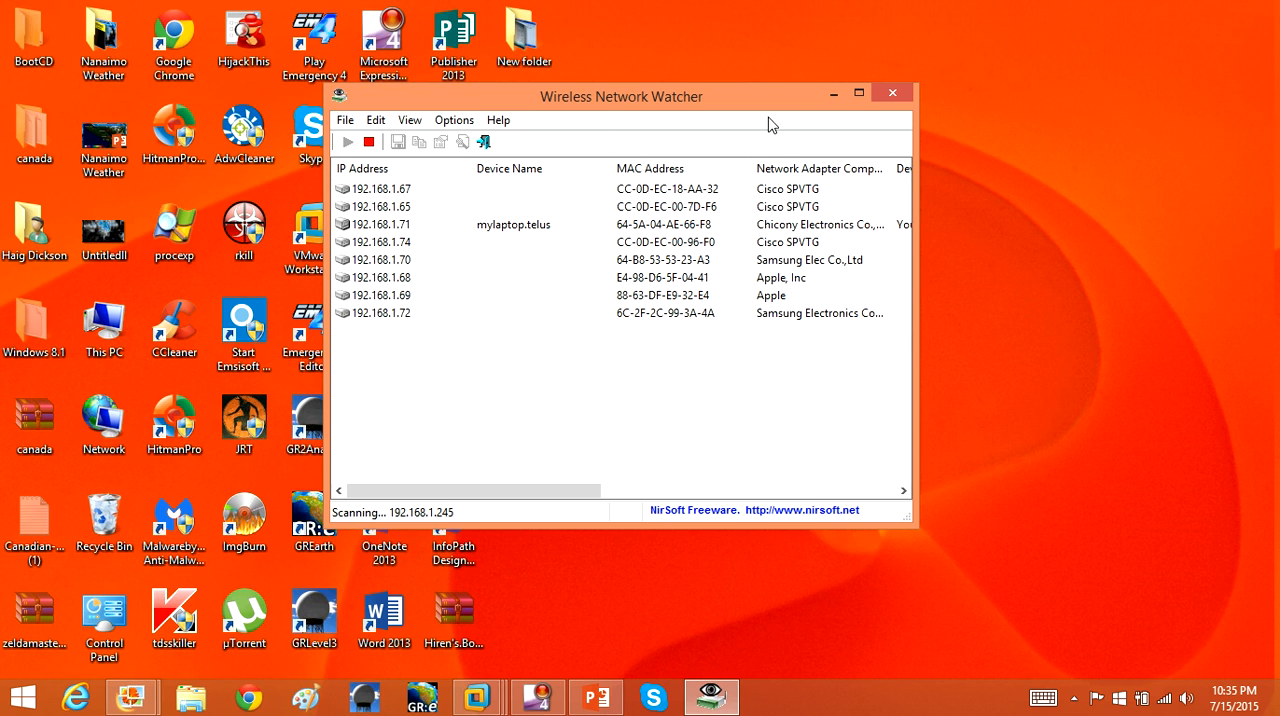
{"action": "mouse_move", "coordinate": [834, 92]}
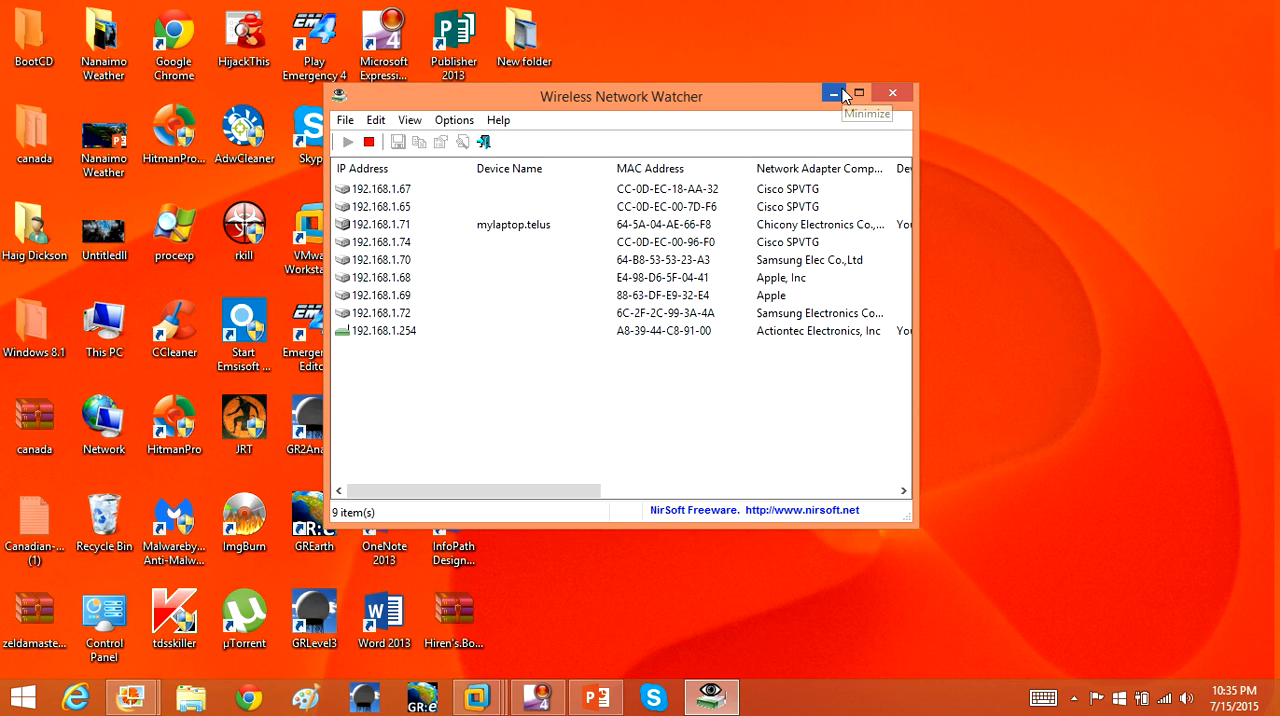
{"action": "left_click", "coordinate": [860, 92]}
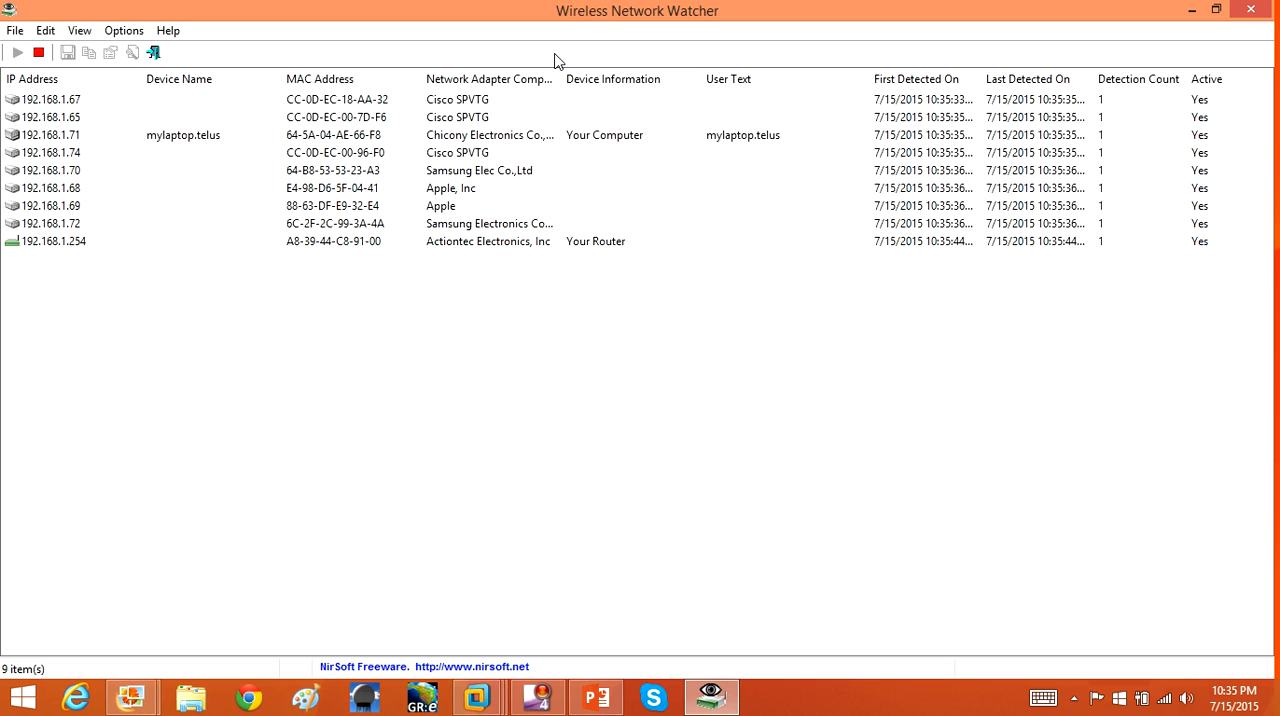
- Select devices in the list, including the Apple device at 192.168.1.69, to review their details
{"action": "left_click", "coordinate": [450, 100]}
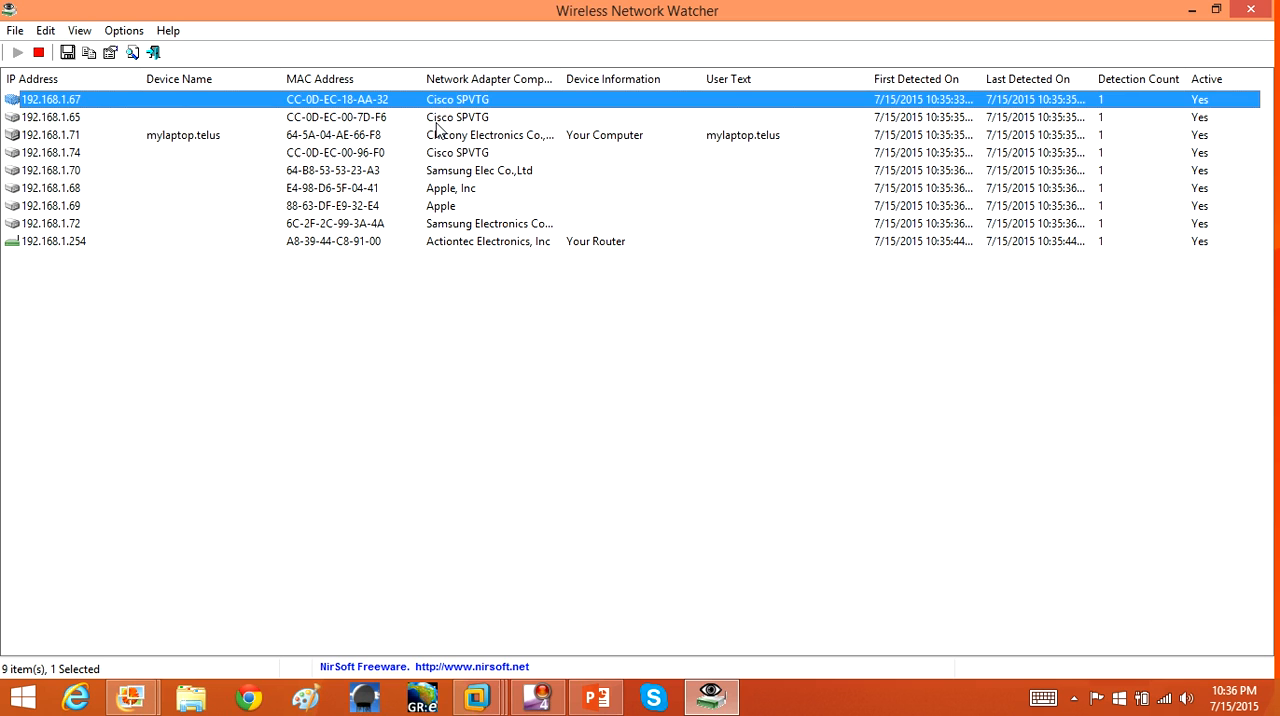
{"action": "left_click", "coordinate": [50, 116]}
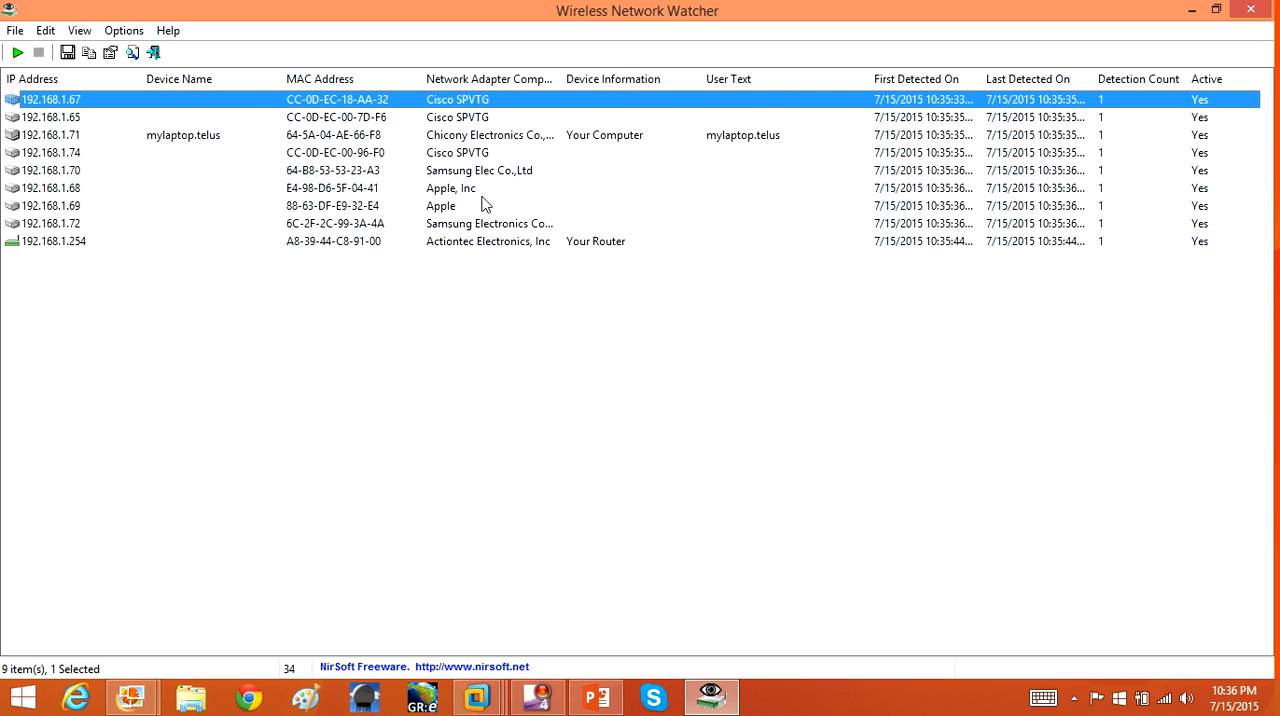
{"action": "mouse_move", "coordinate": [490, 278]}
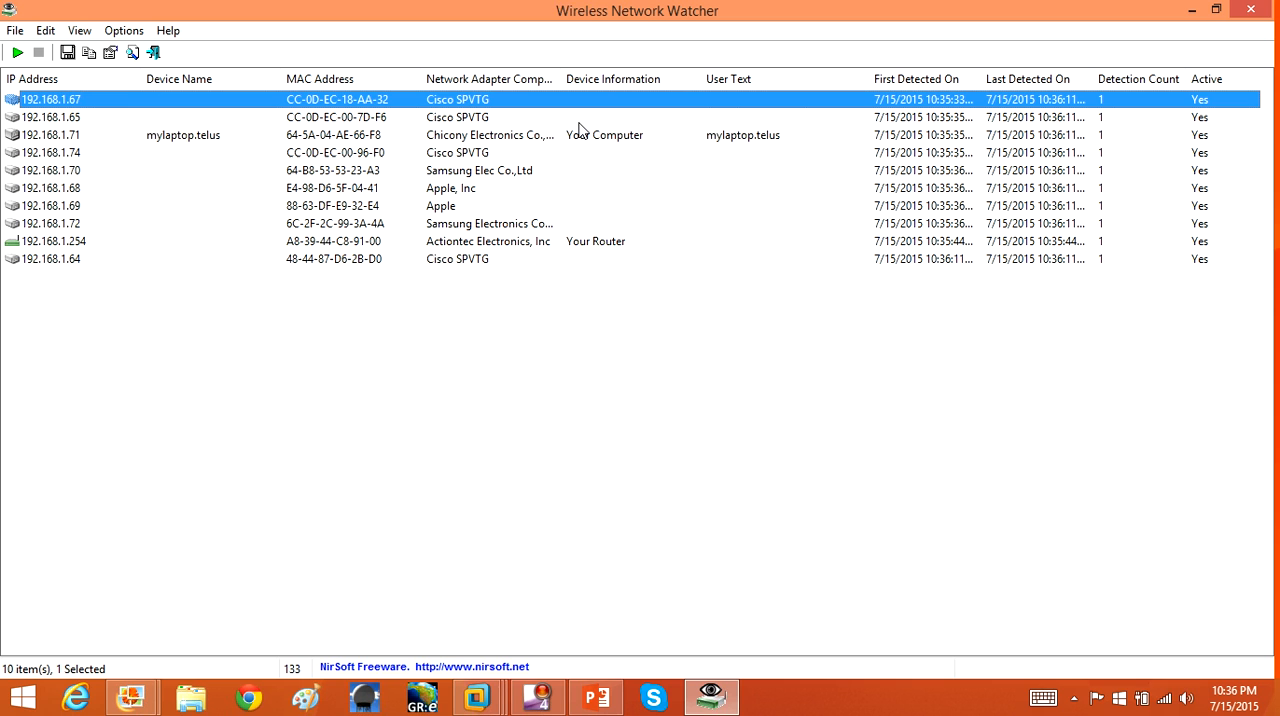
{"action": "mouse_move", "coordinate": [488, 148]}
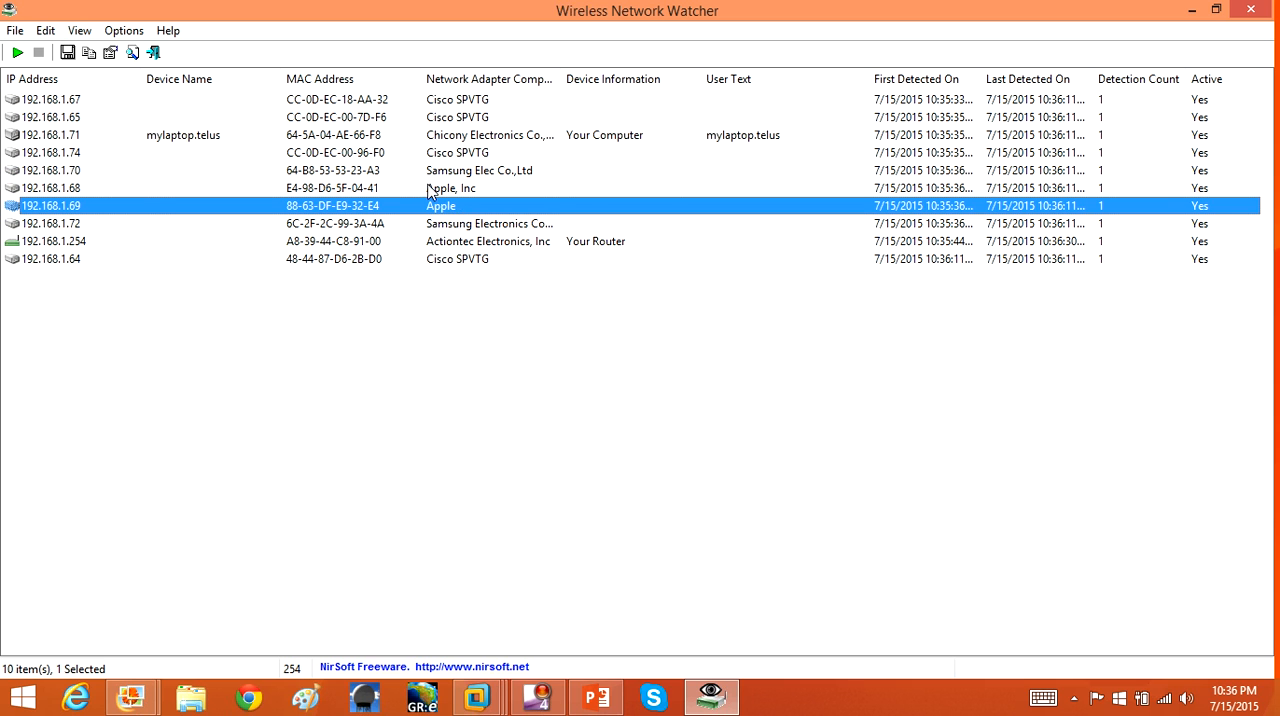
{"action": "left_click", "coordinate": [50, 188]}
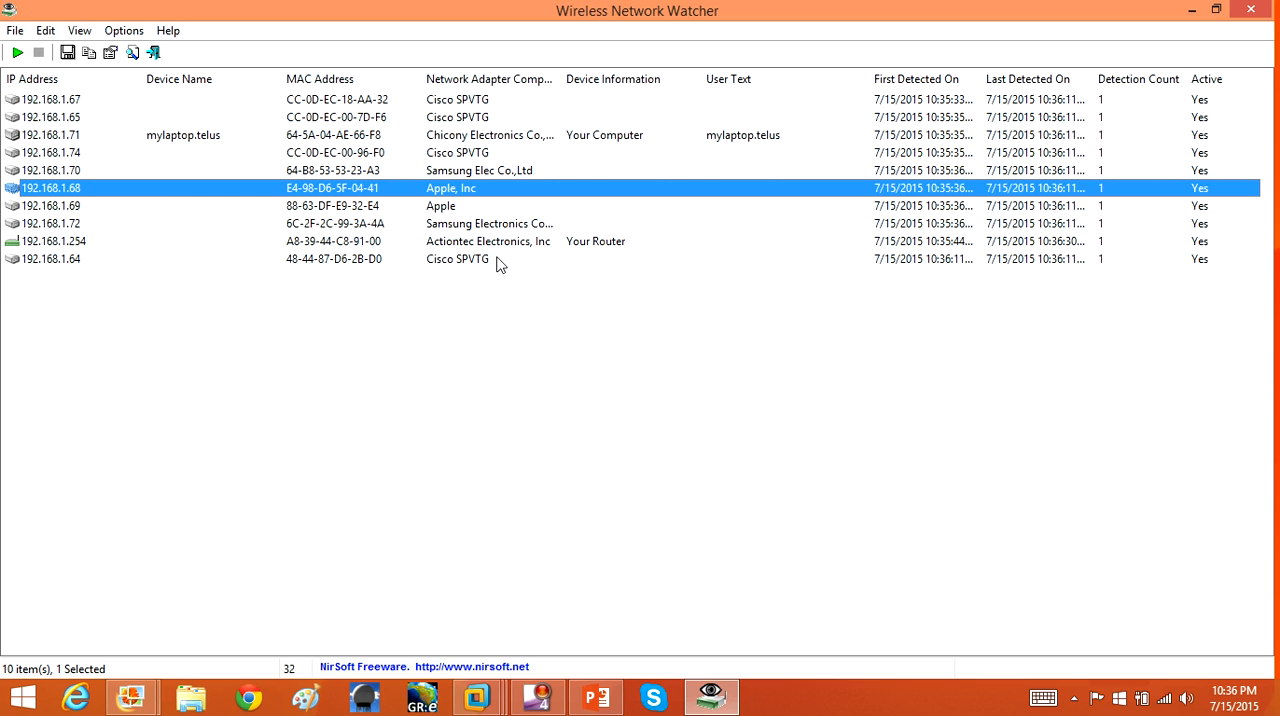
{"action": "mouse_move", "coordinate": [448, 244]}
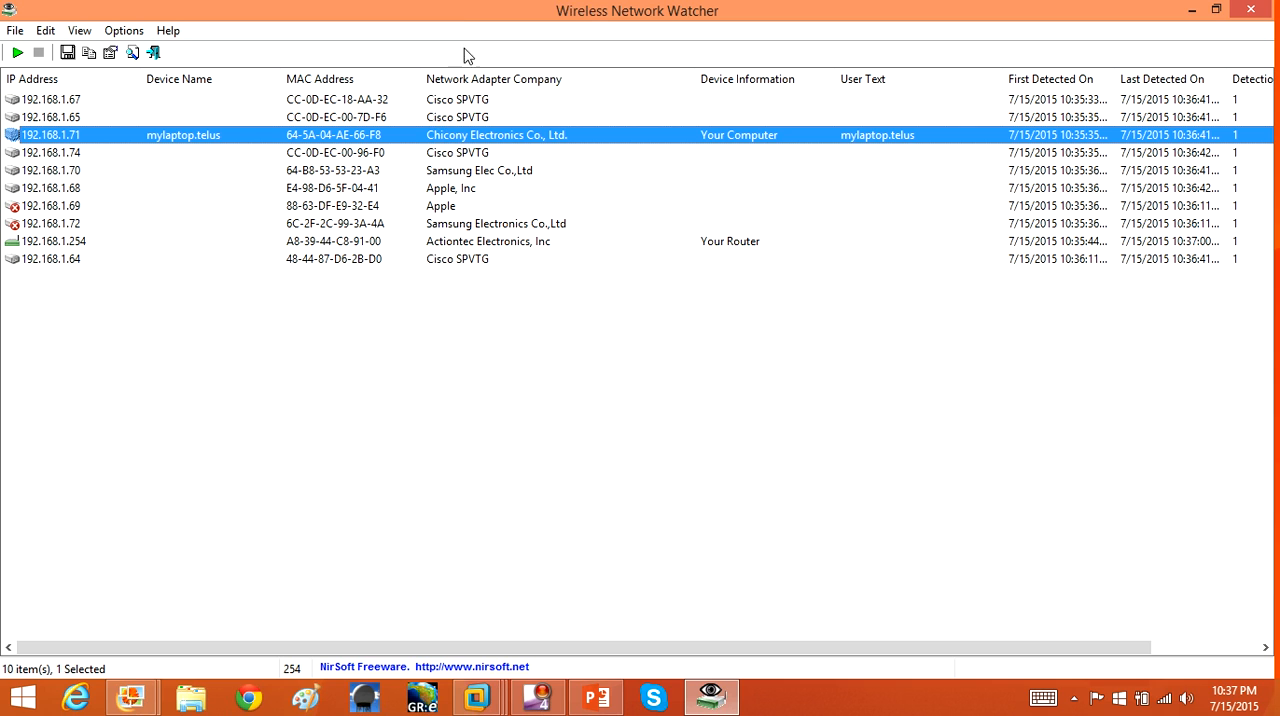
{"action": "mouse_move", "coordinate": [548, 84]}
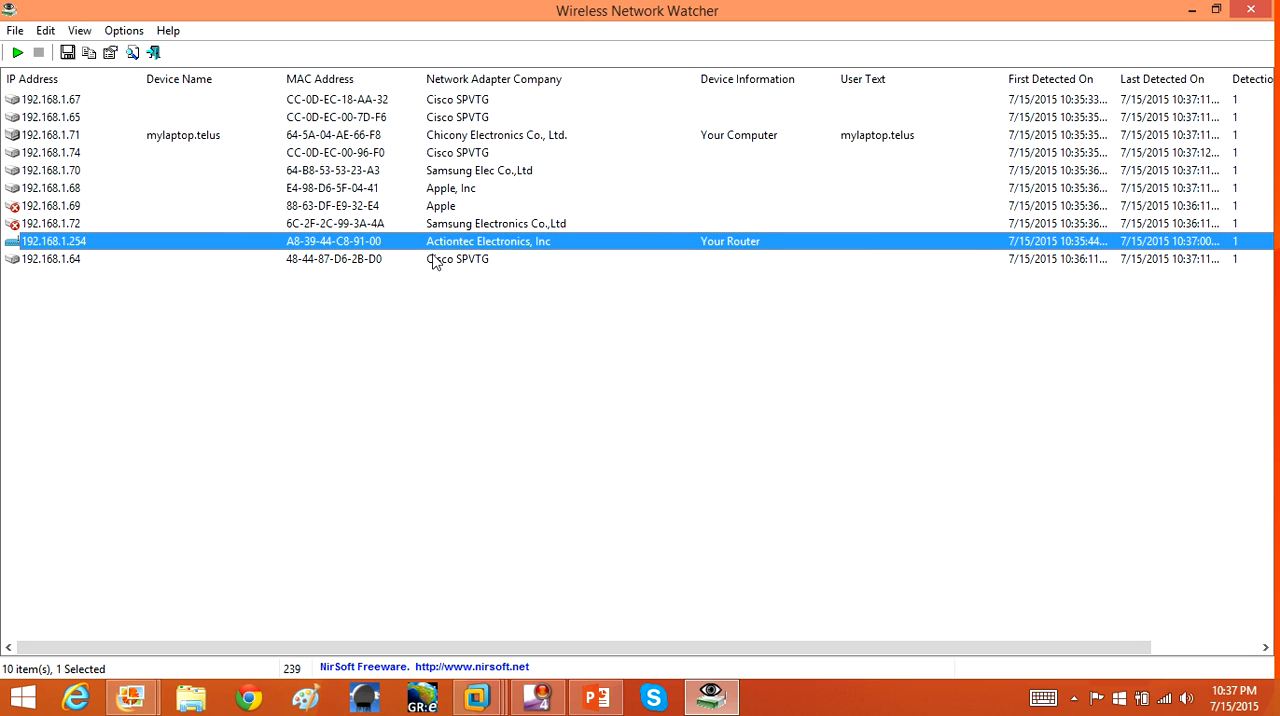
{"action": "left_click", "coordinate": [50, 98]}
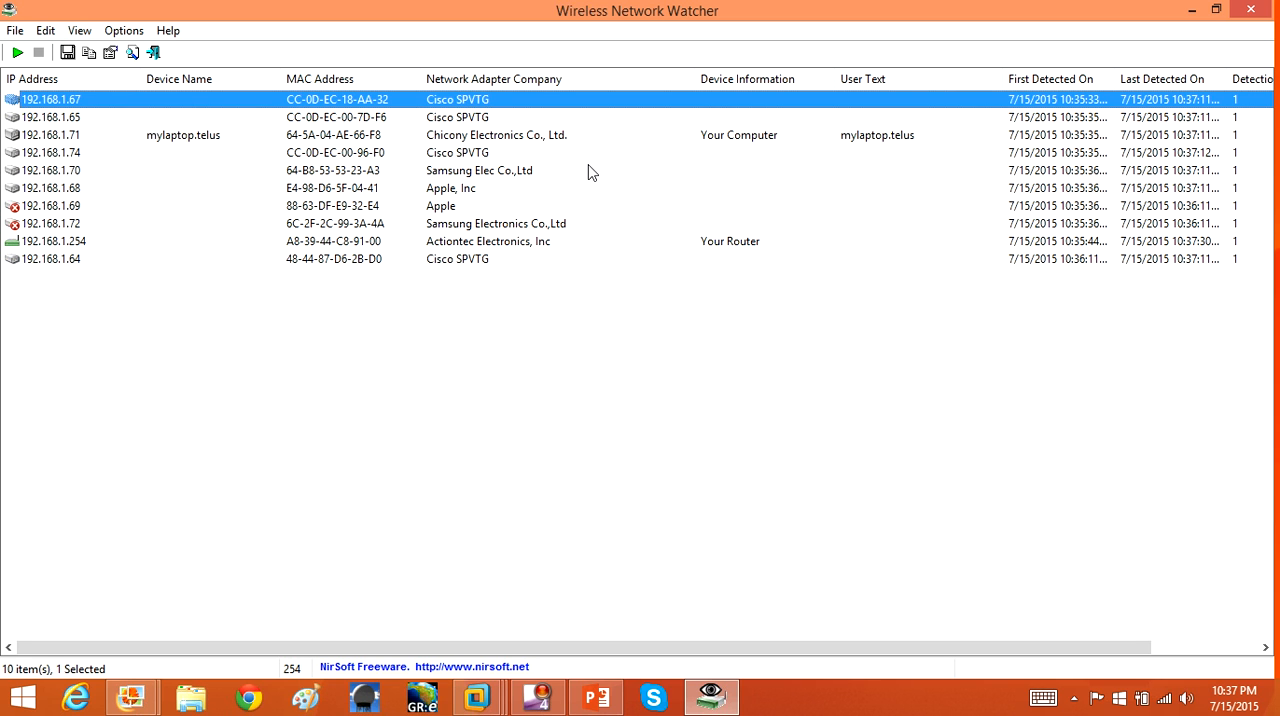
{"action": "mouse_move", "coordinate": [576, 172]}
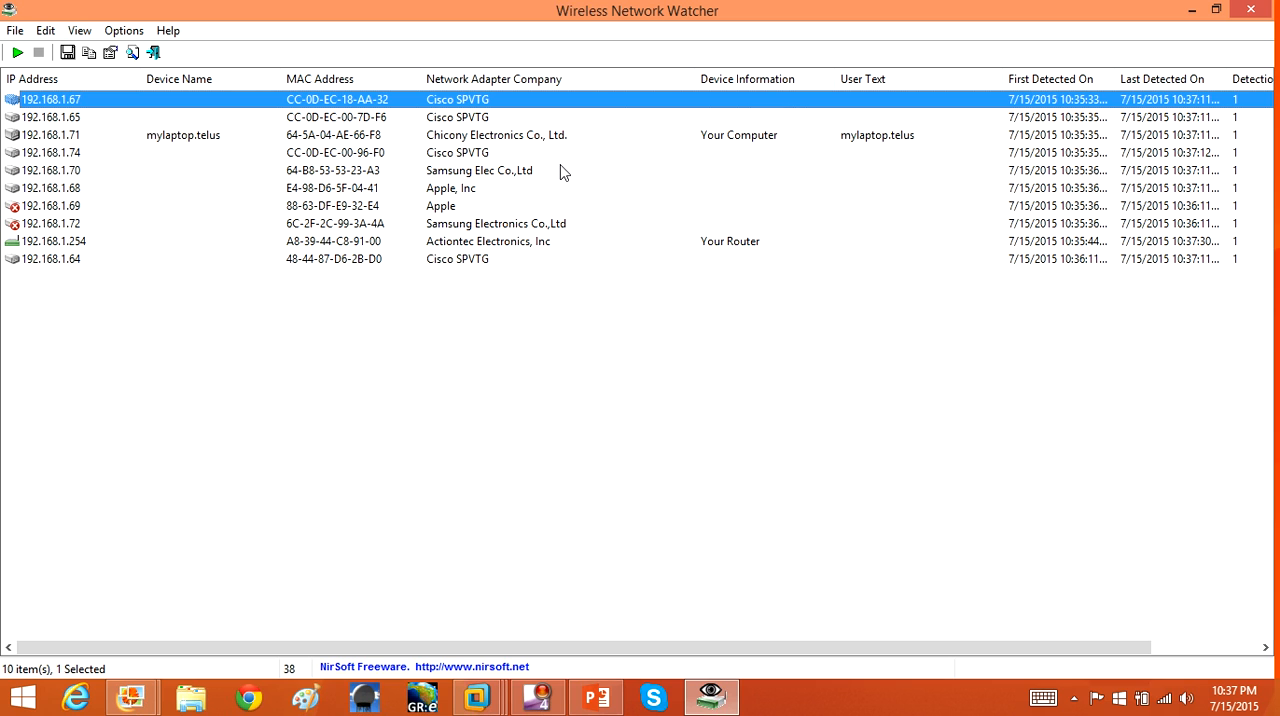
{"action": "mouse_move", "coordinate": [378, 130]}
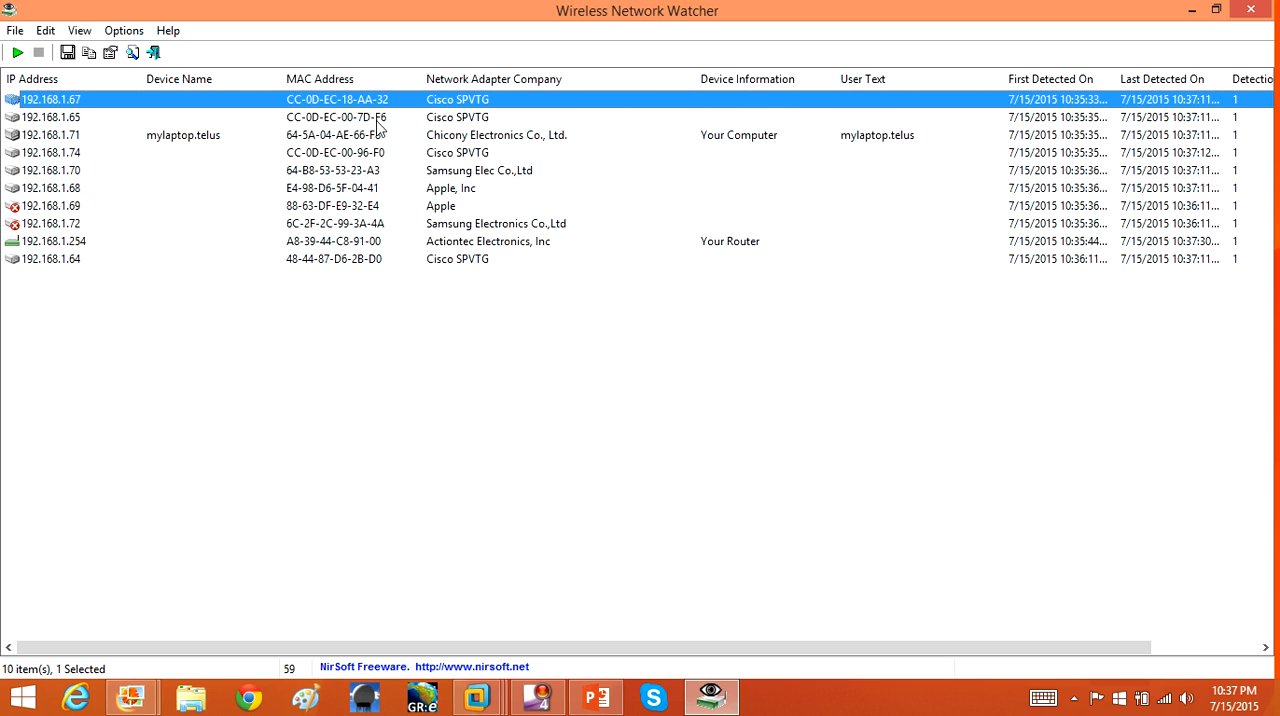
{"action": "right_click", "coordinate": [52, 152]}
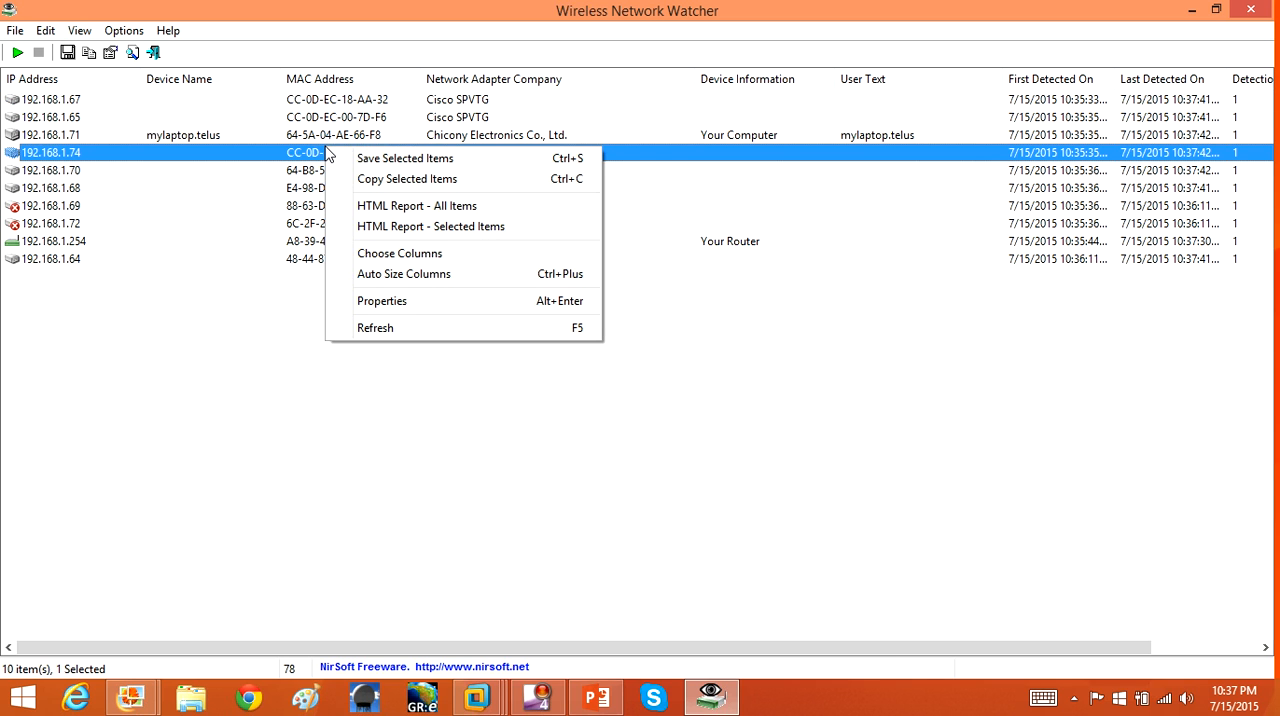
{"action": "mouse_move", "coordinate": [428, 334]}
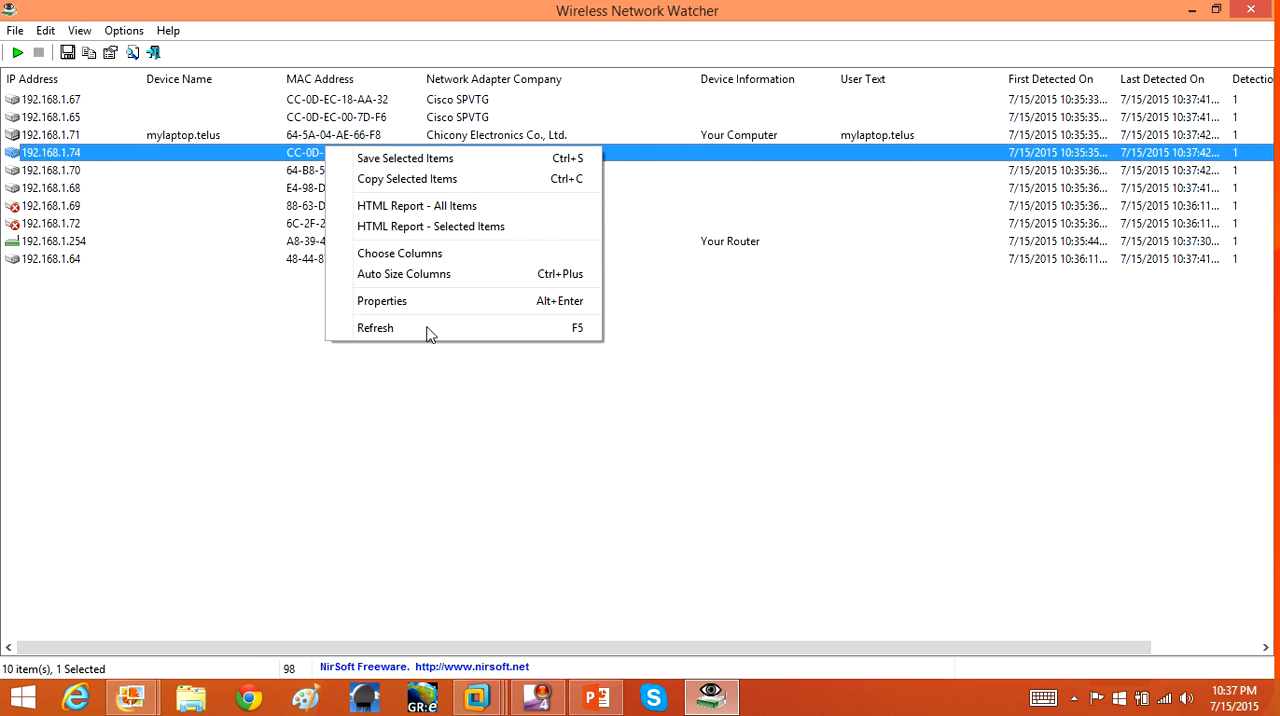
{"action": "mouse_move", "coordinate": [400, 304]}
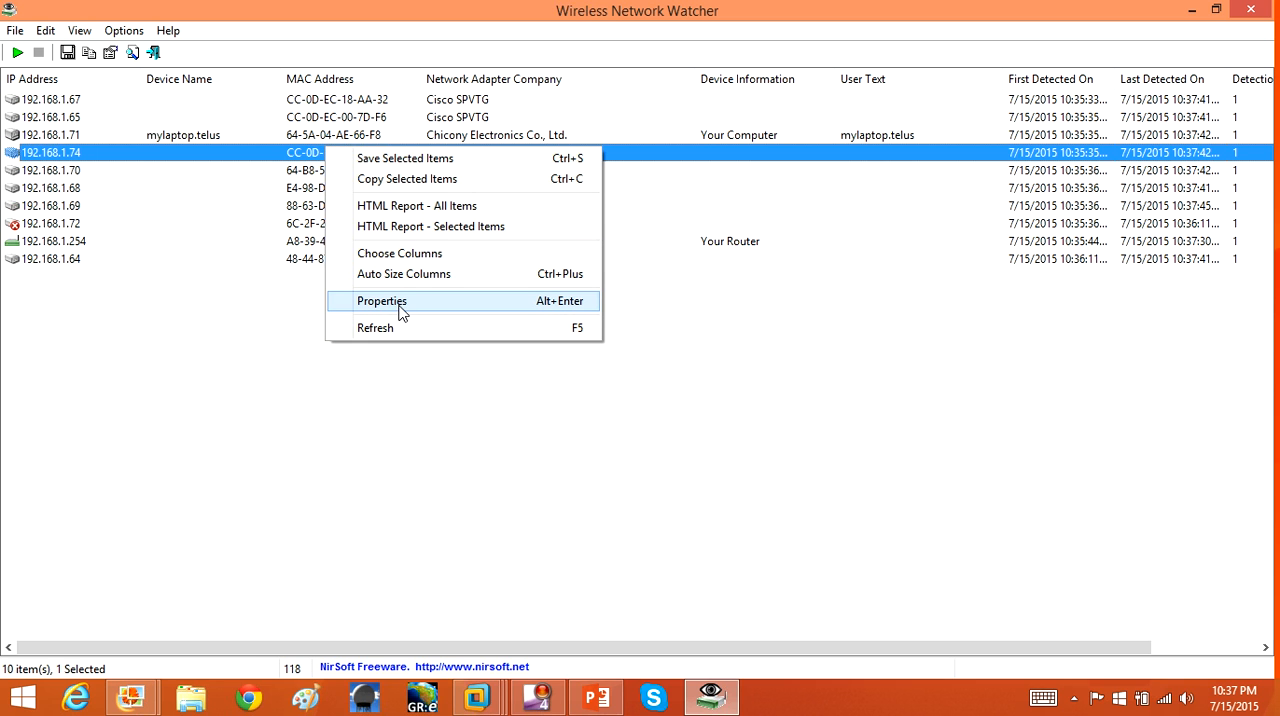
{"action": "left_click", "coordinate": [382, 300]}
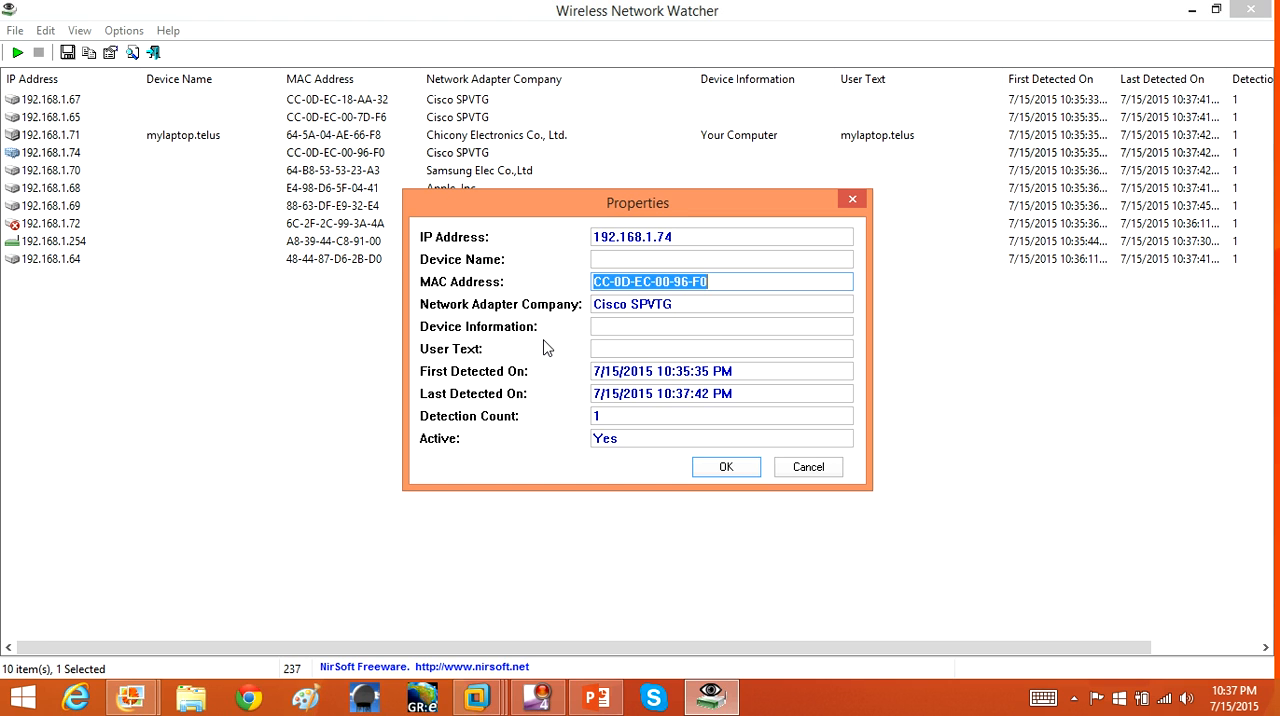
{"action": "mouse_move", "coordinate": [556, 288]}
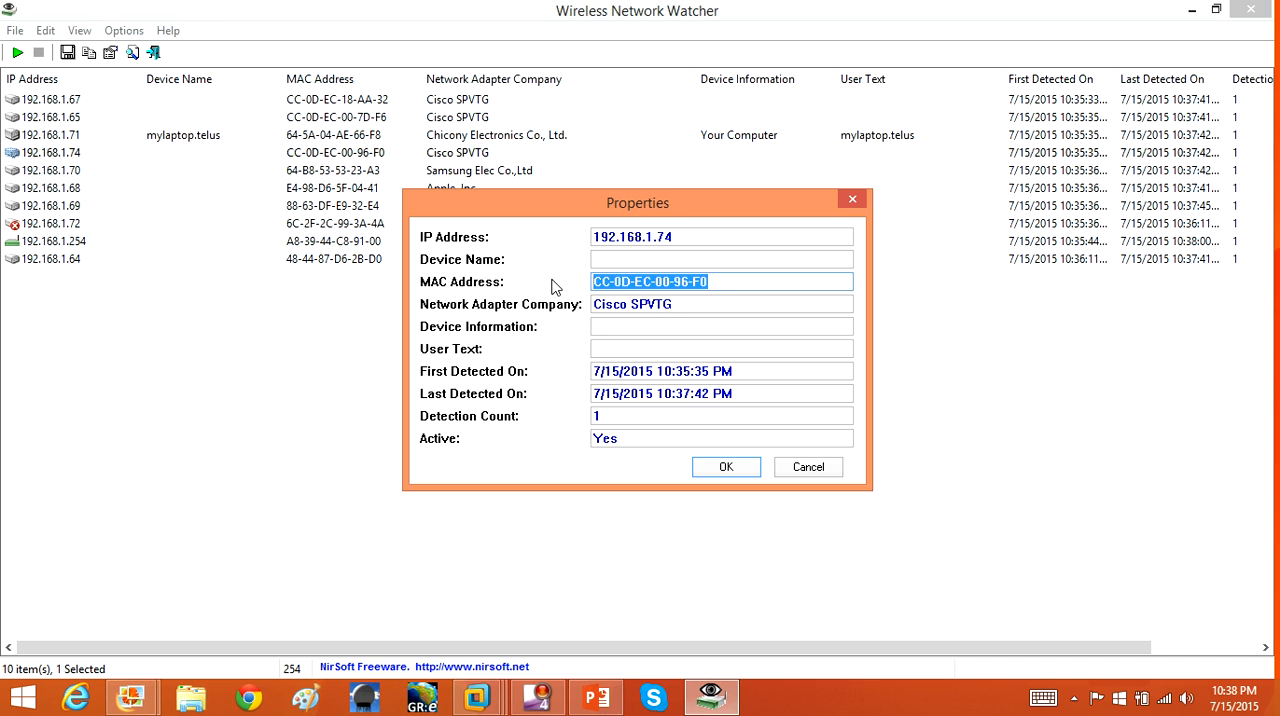
{"action": "mouse_move", "coordinate": [416, 276]}
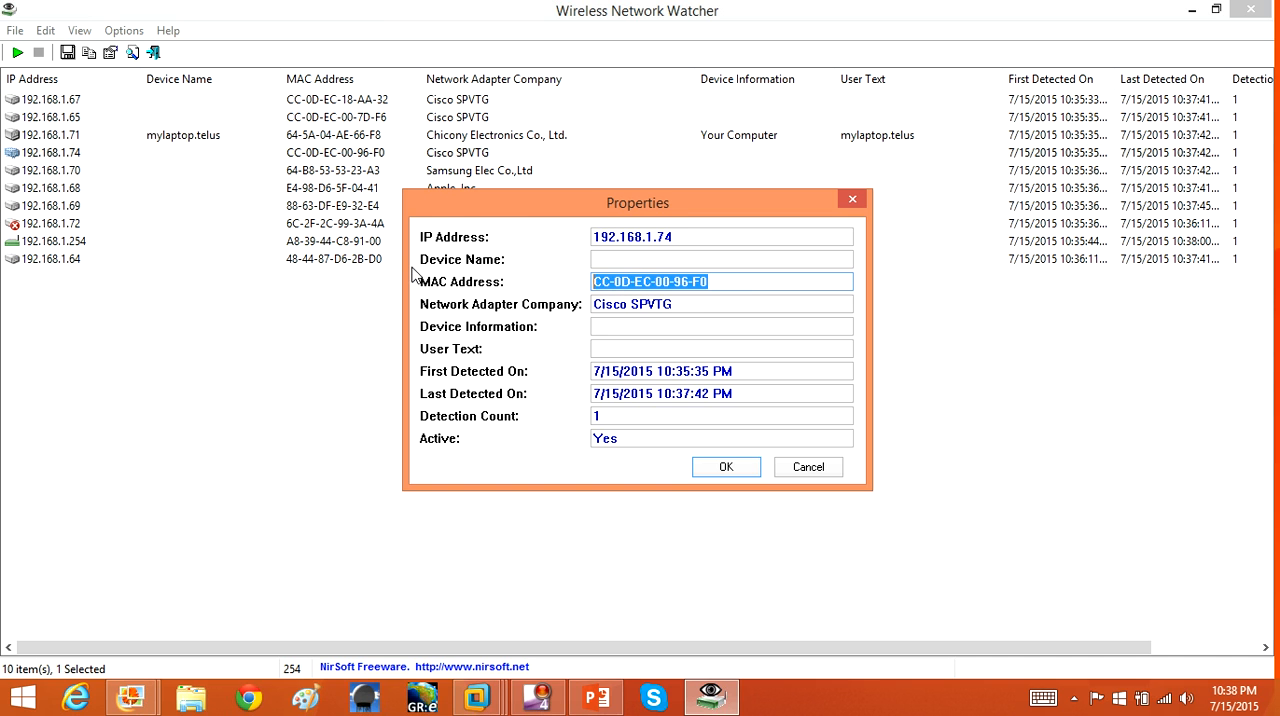
{"action": "left_click_drag", "start_coordinate": [638, 204], "coordinate": [492, 148]}
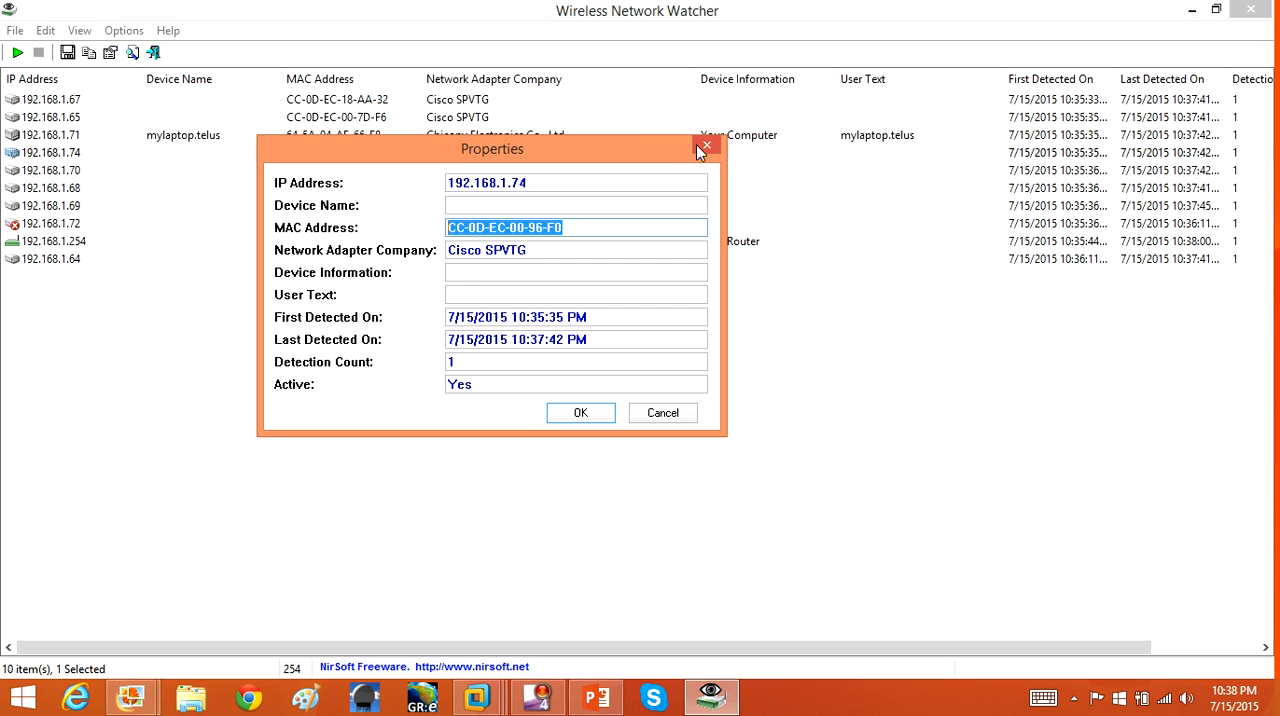
{"action": "left_click", "coordinate": [706, 146]}
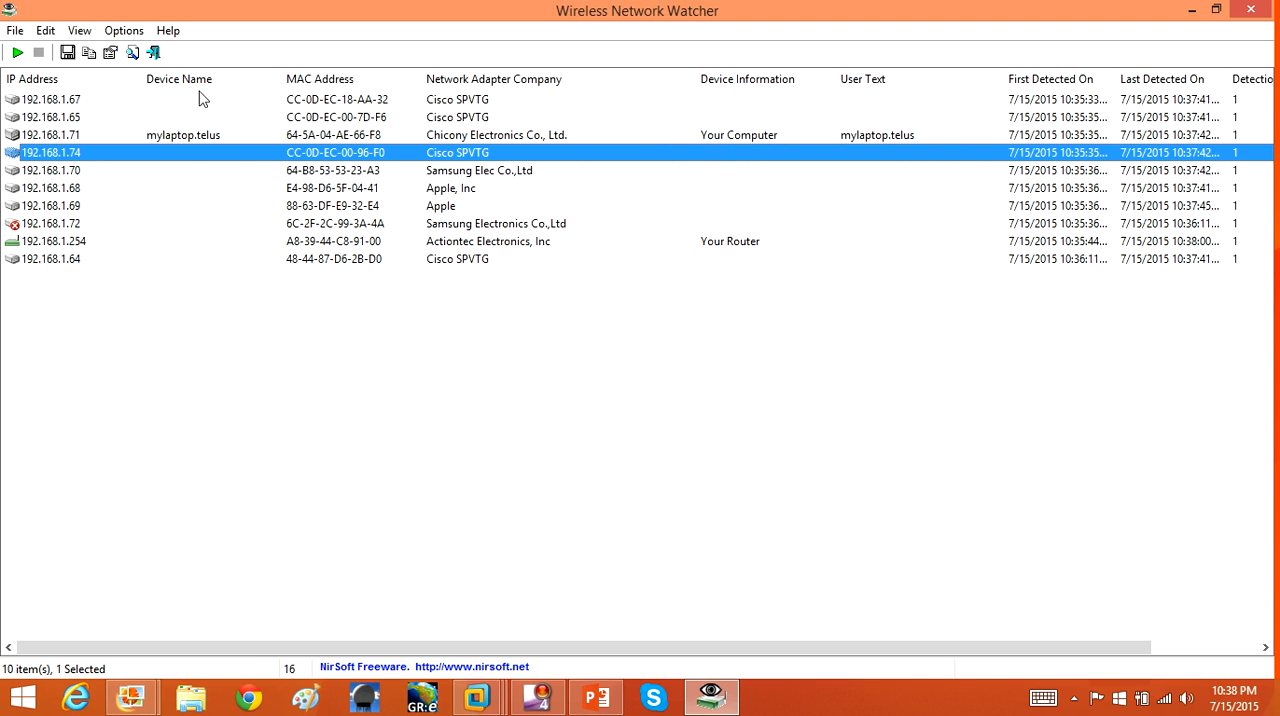
{"action": "mouse_move", "coordinate": [84, 108]}
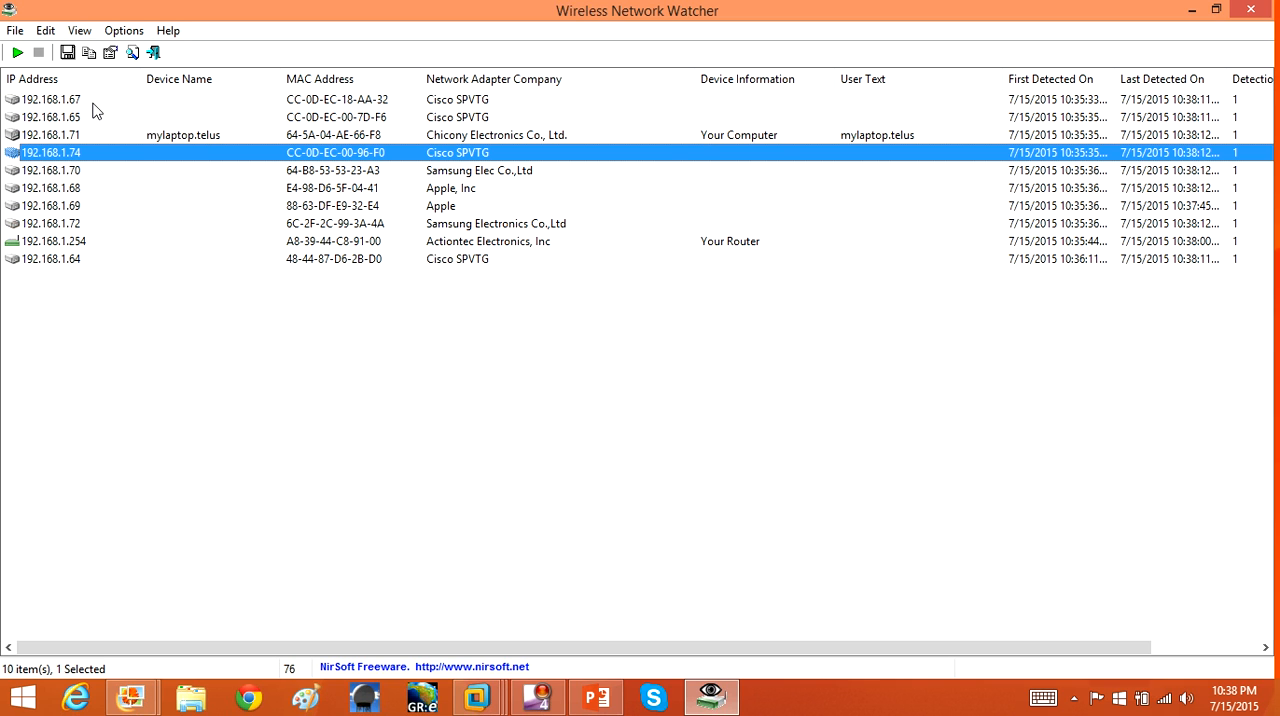
{"action": "mouse_move", "coordinate": [64, 188]}
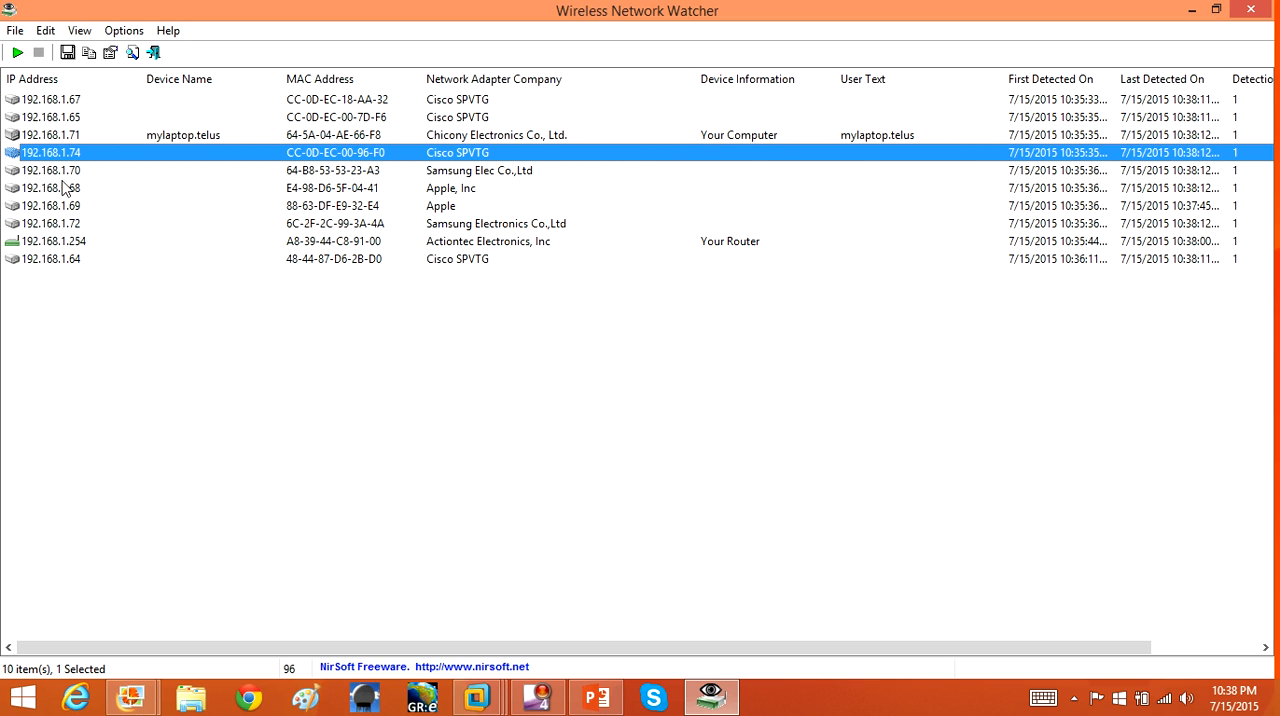
{"action": "left_click", "coordinate": [50, 188]}
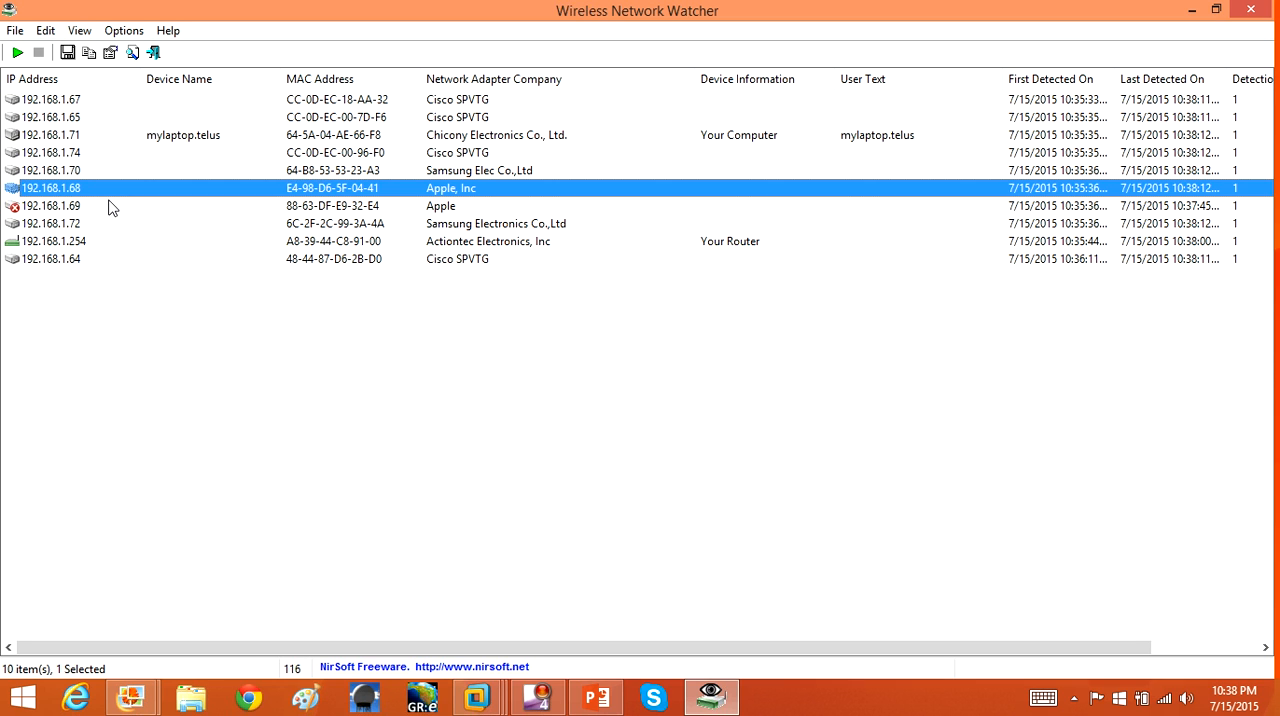